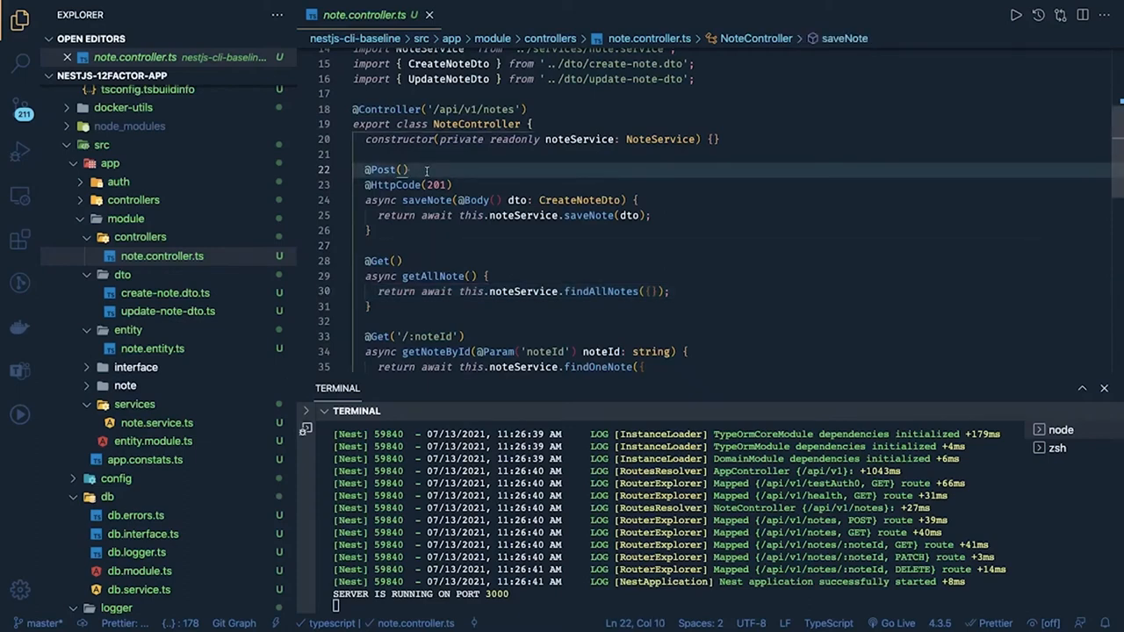
pyautogui.click(400, 260)
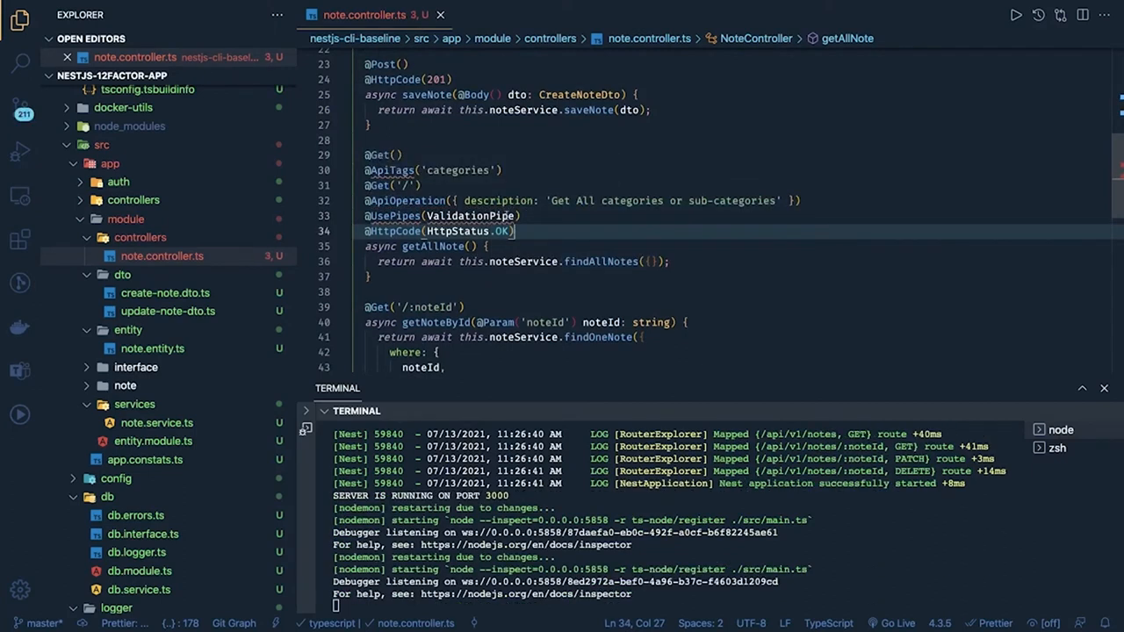
pyautogui.moveTo(470, 216)
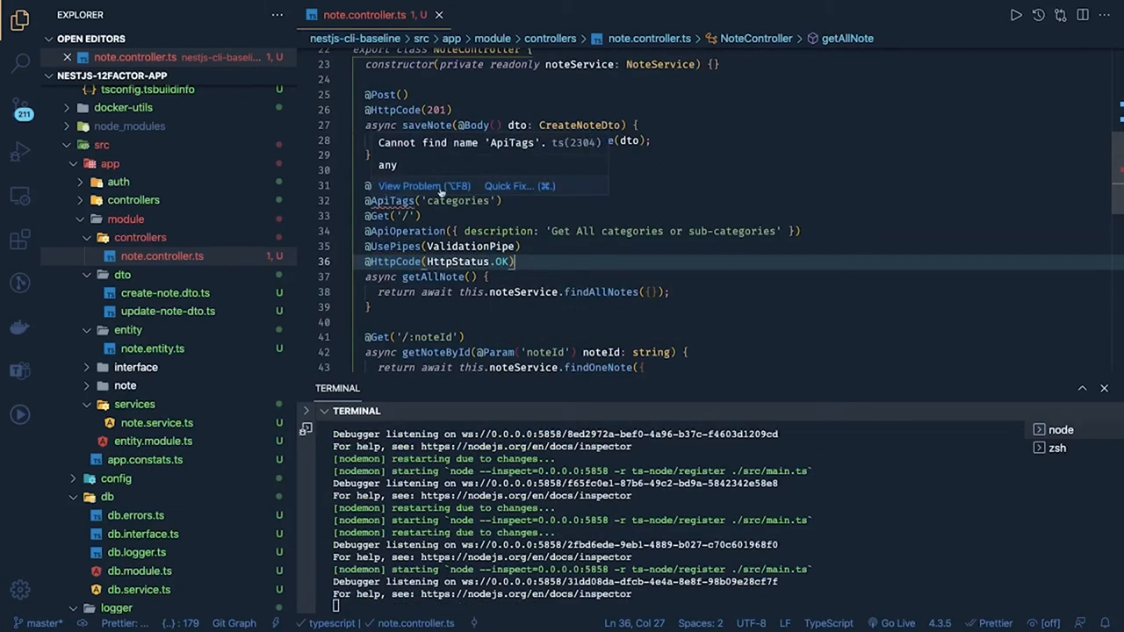
pyautogui.click(509, 185)
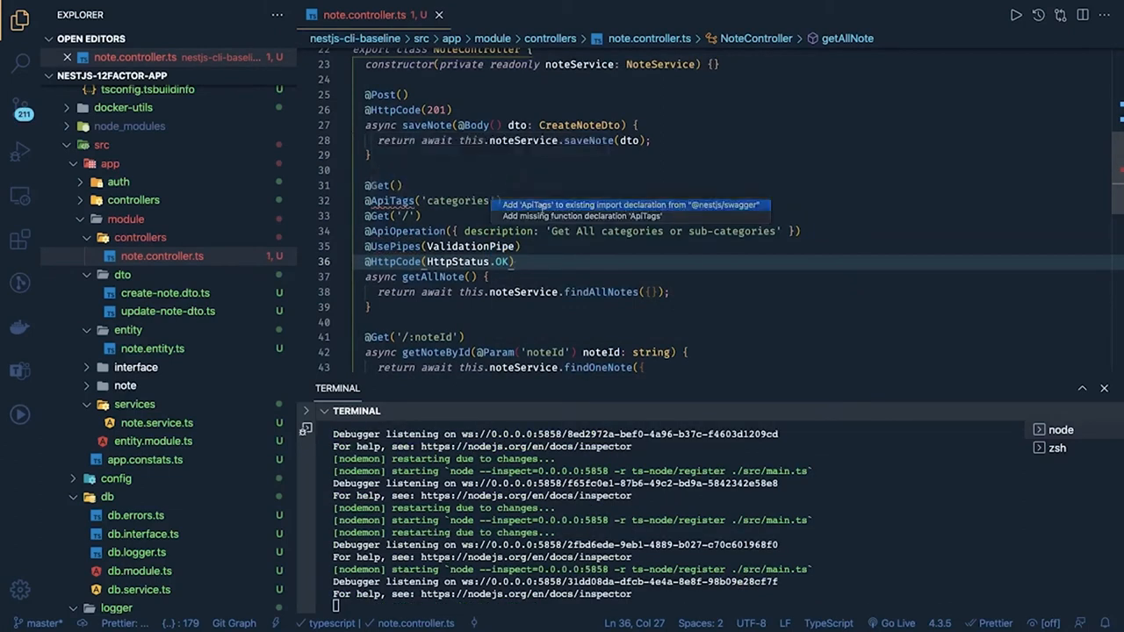
pyautogui.doubleClick(455, 200)
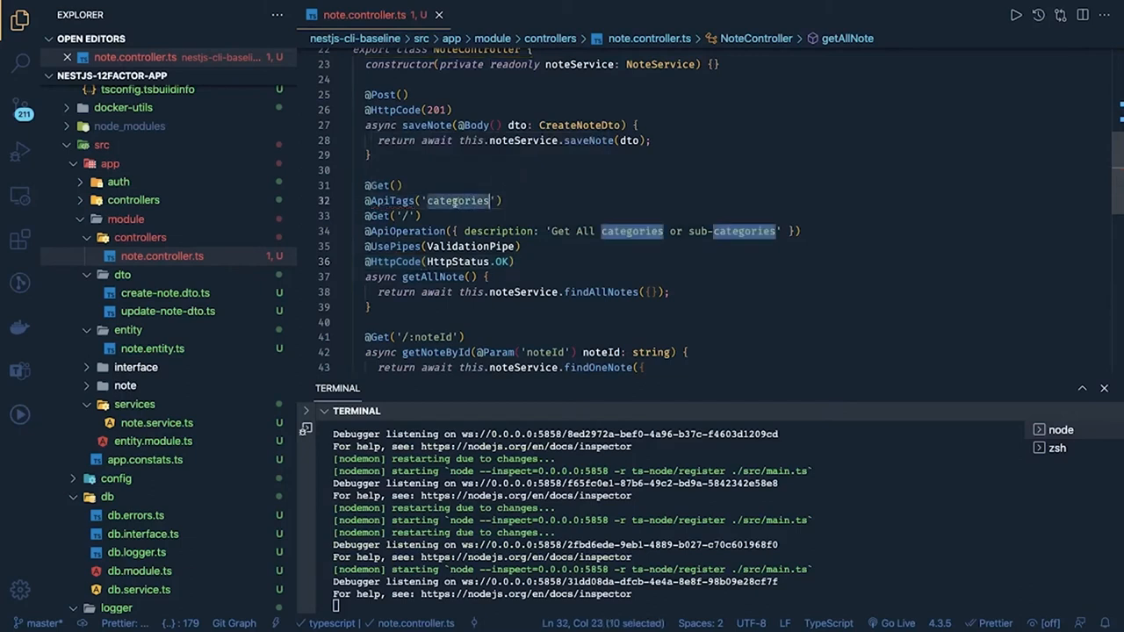
pyautogui.write('notes')
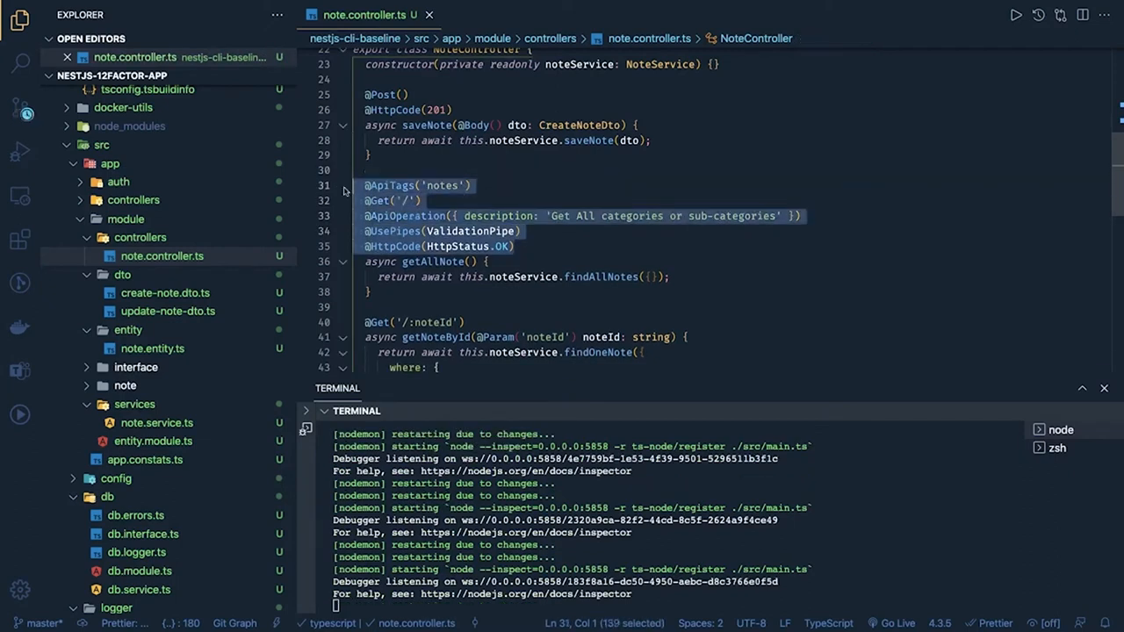
pyautogui.click(421, 307)
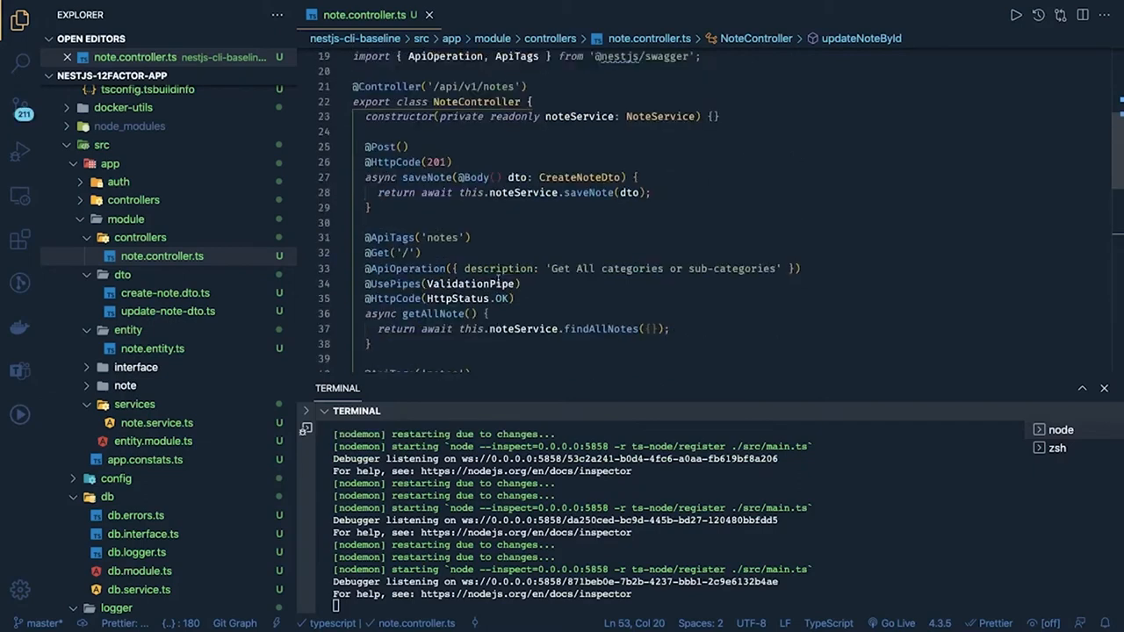
# Add the decorator block with HttpStatus.CREATED to saveNote and describe the delete route as 'delete notes'.
pyautogui.click(448, 161)
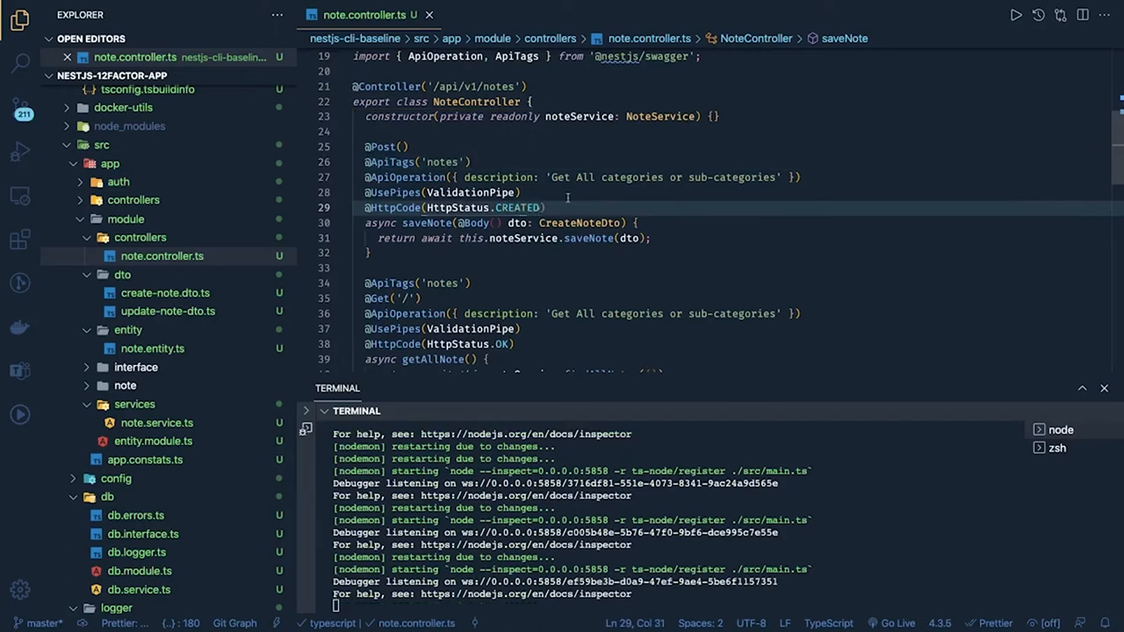
pyautogui.scroll(-3)
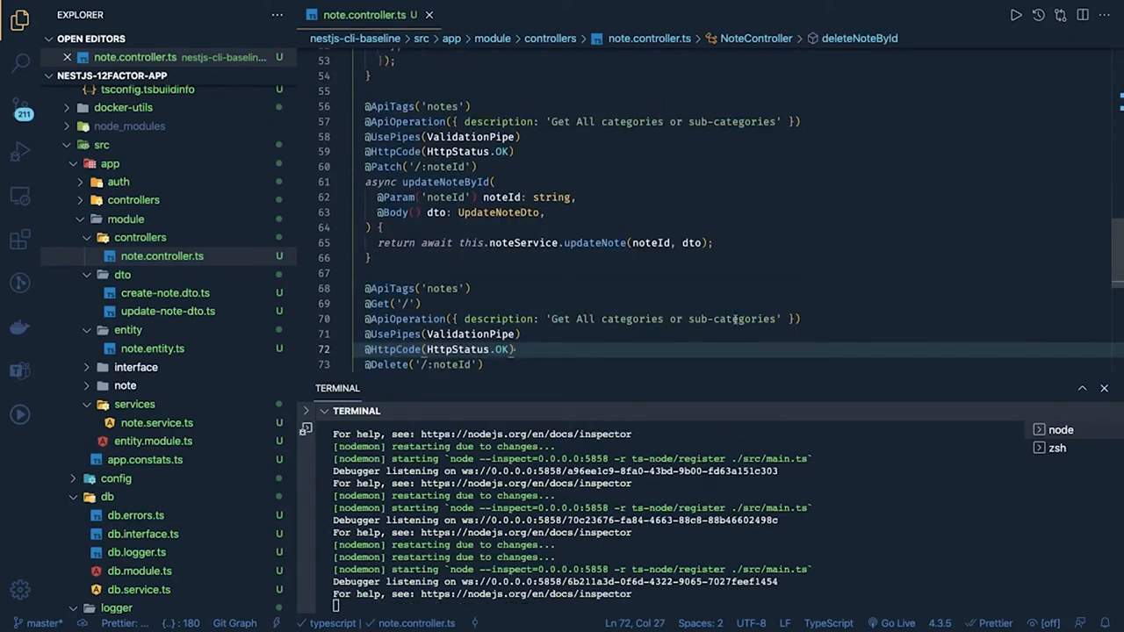
pyautogui.doubleClick(658, 319)
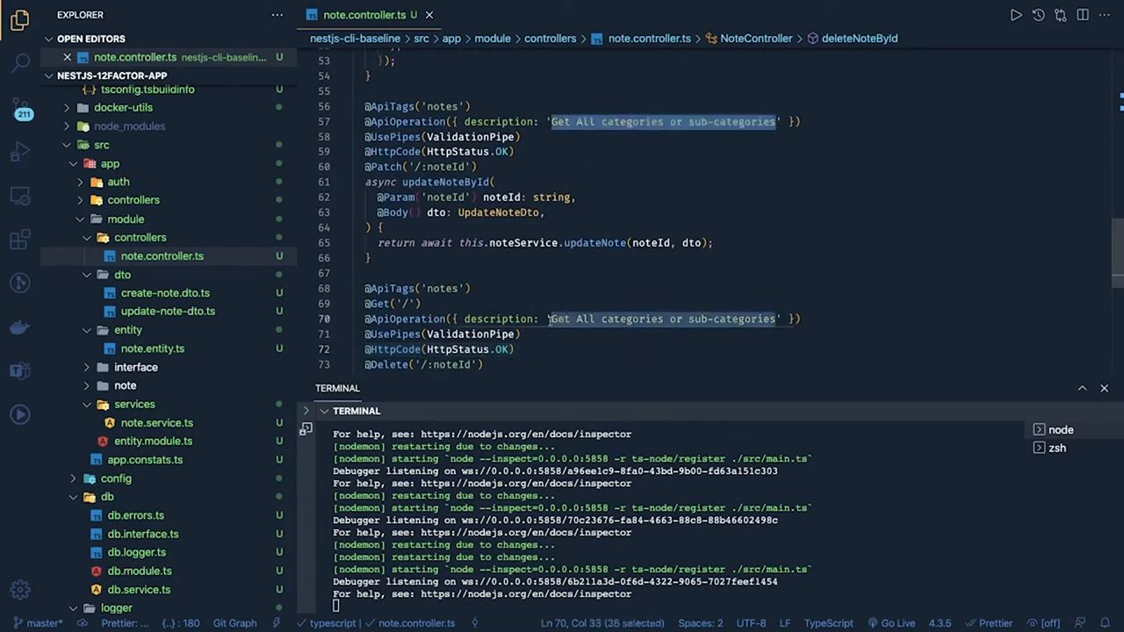
pyautogui.write('delete')
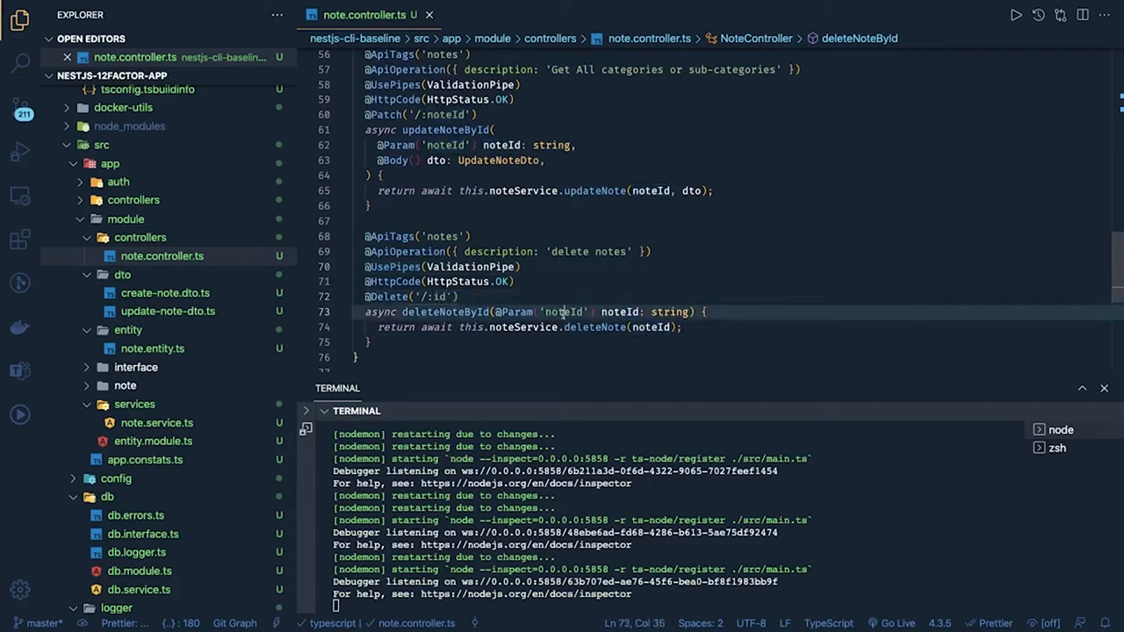
pyautogui.write('id')
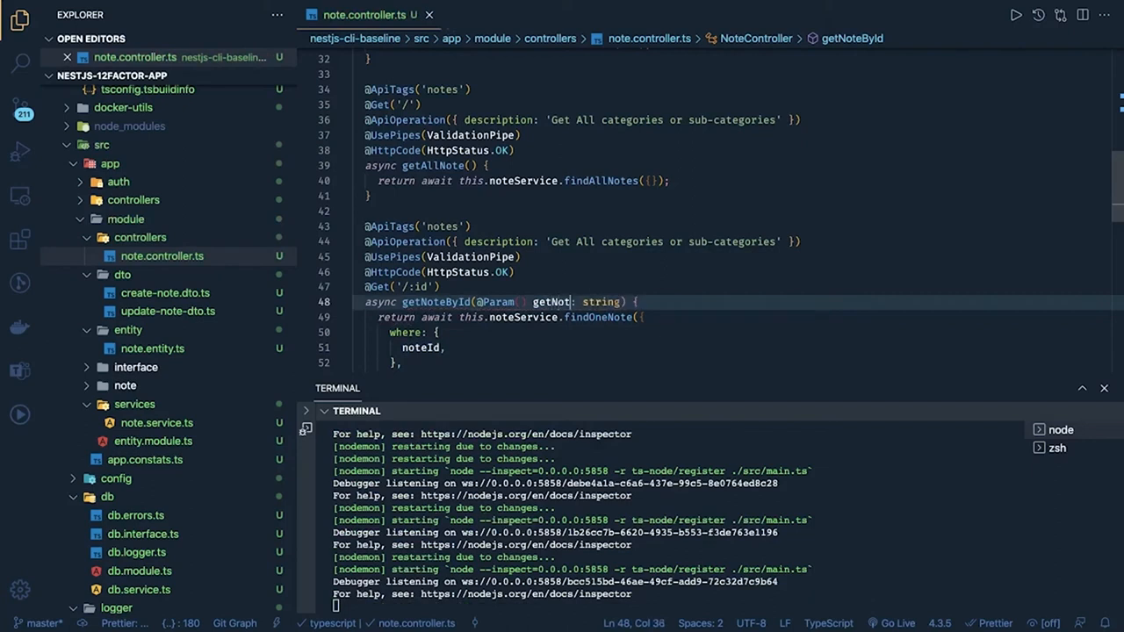
# Type getNoteById's route parameter as GetNoteById and rename the parameter to dto.
pyautogui.write('eById')
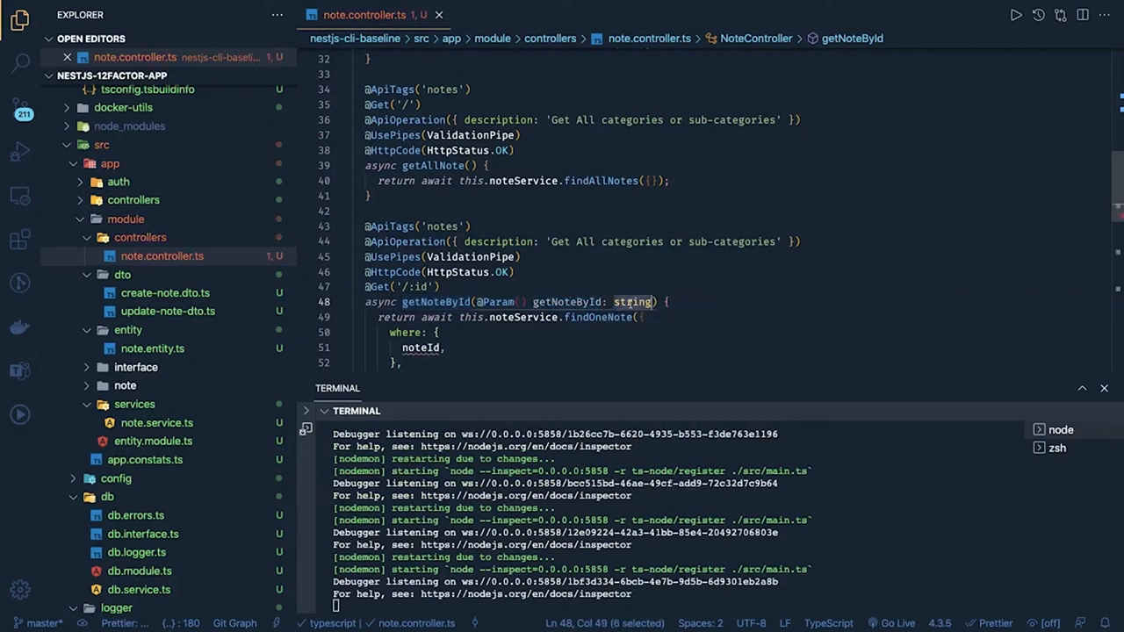
pyautogui.write('getNoteById')
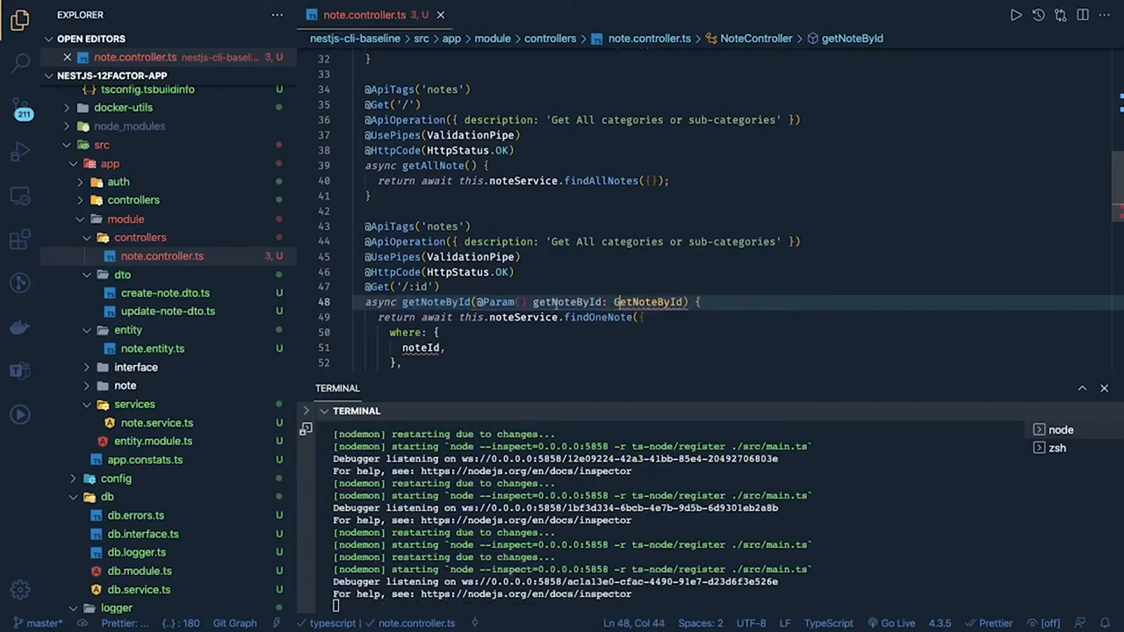
pyautogui.doubleClick(437, 301)
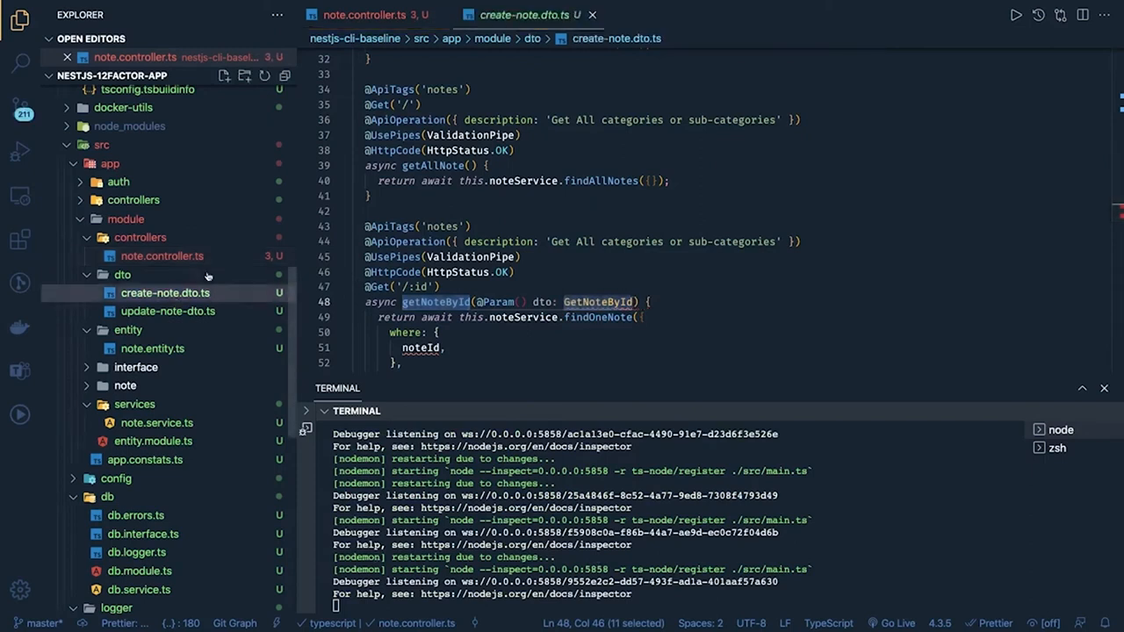
# In create-note.dto.ts, declare an exported GetNoteById class with a public id string field.
pyautogui.click(165, 293)
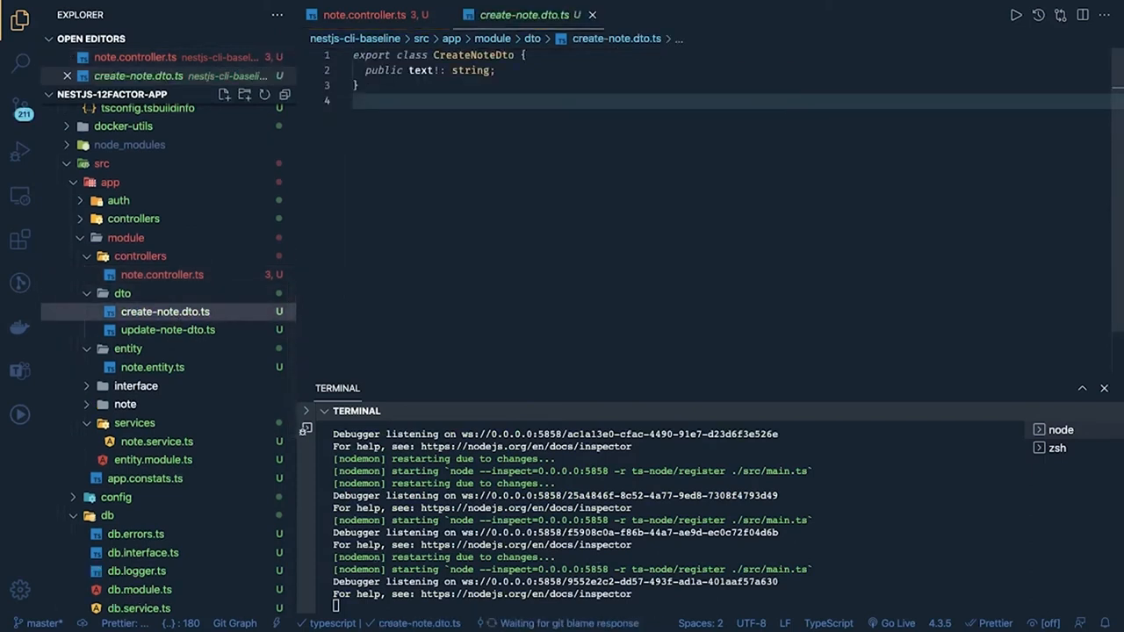
pyautogui.write('export class')
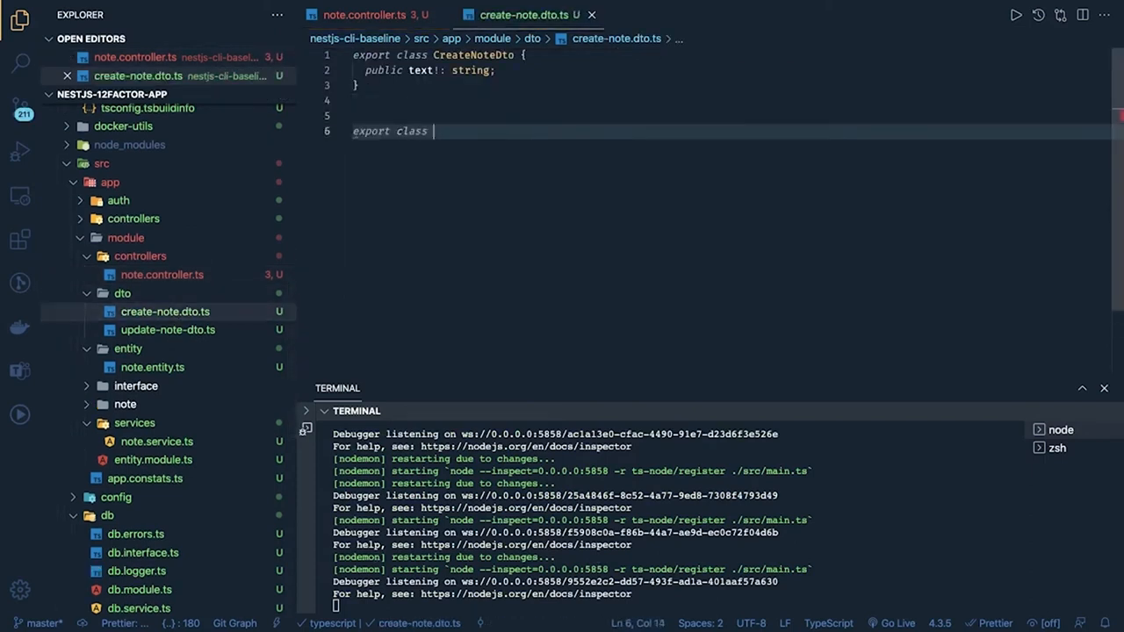
pyautogui.write('GetNoteById {')
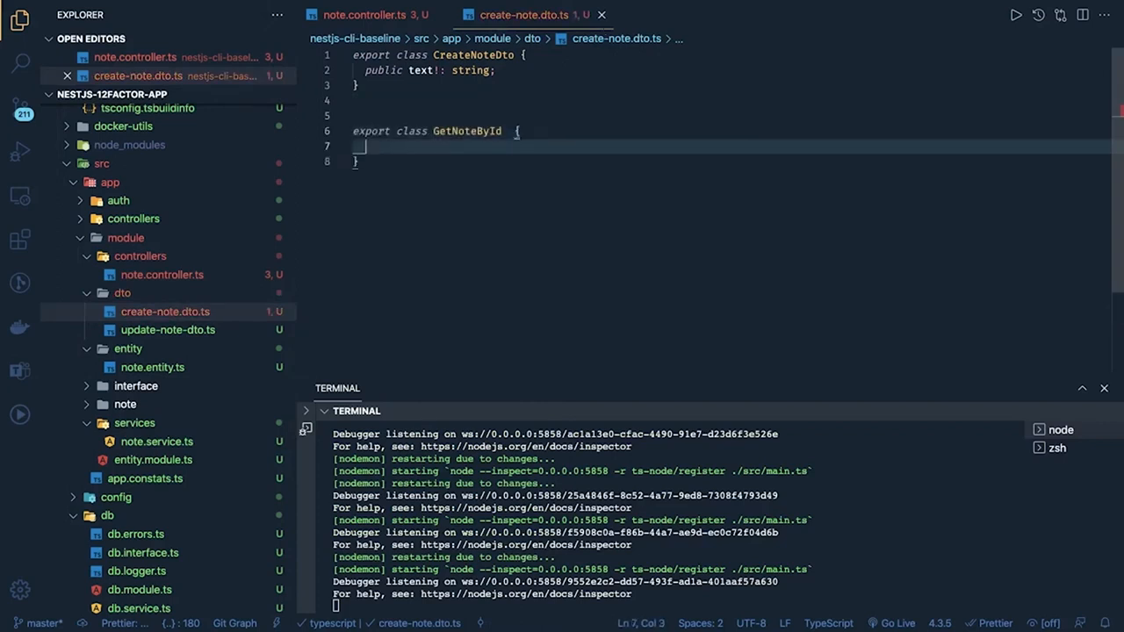
pyautogui.press('Enter')
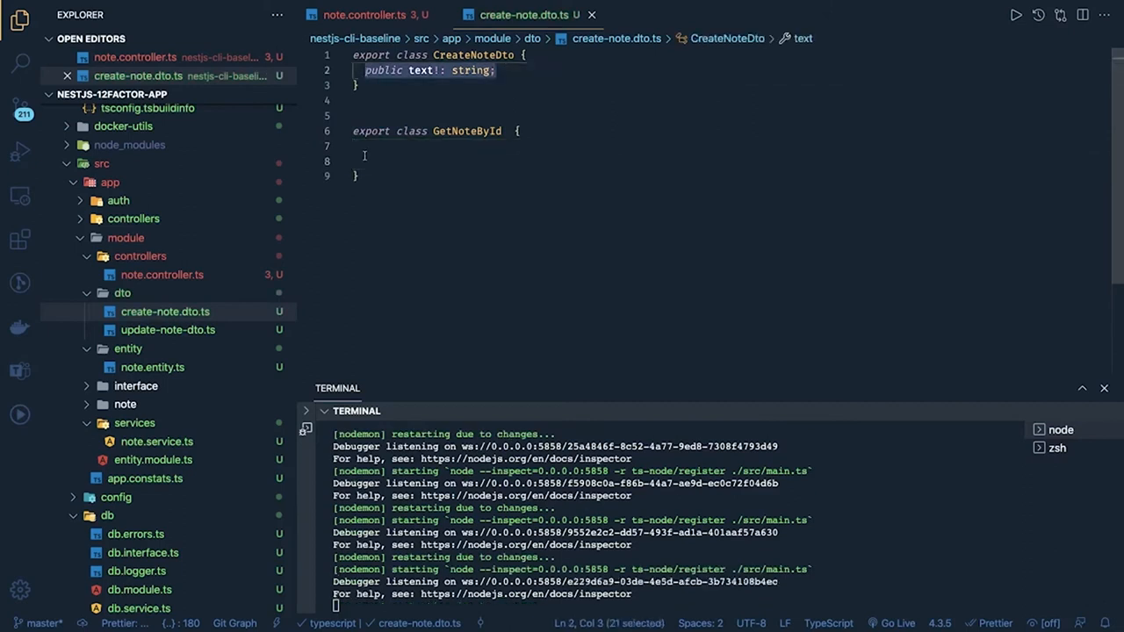
pyautogui.write('public text!: string;')
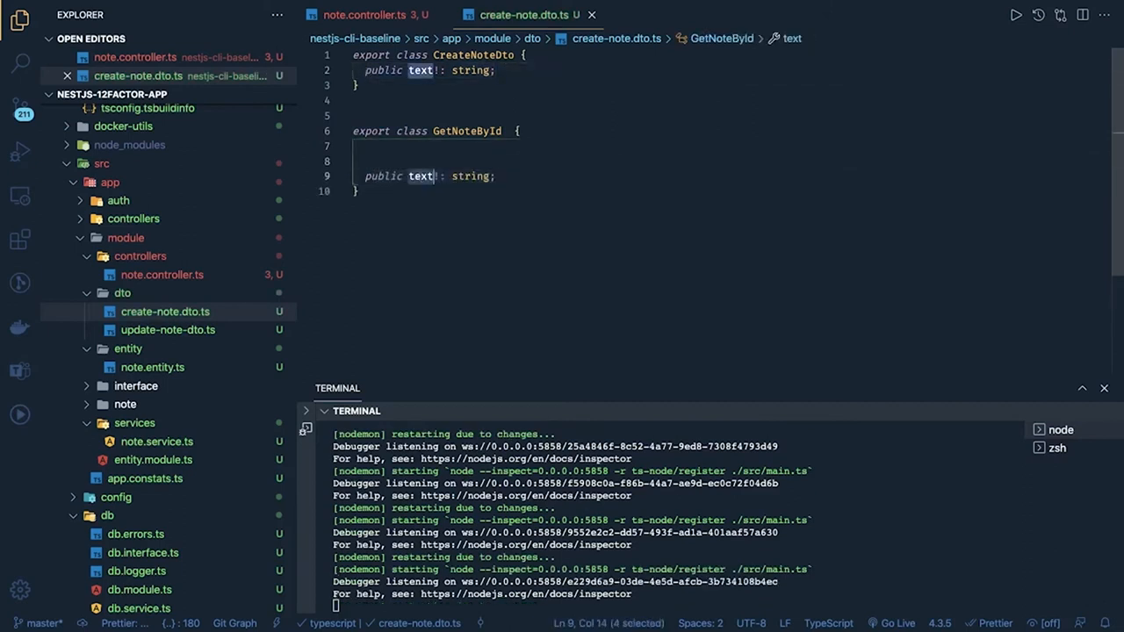
pyautogui.write('id')
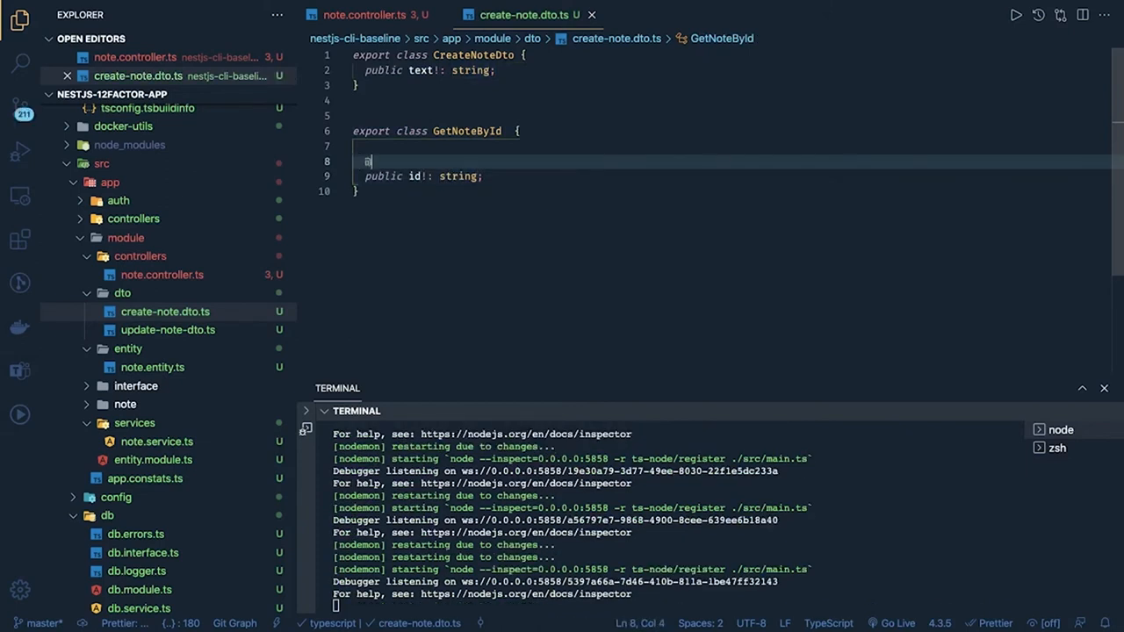
pyautogui.write('@Api')
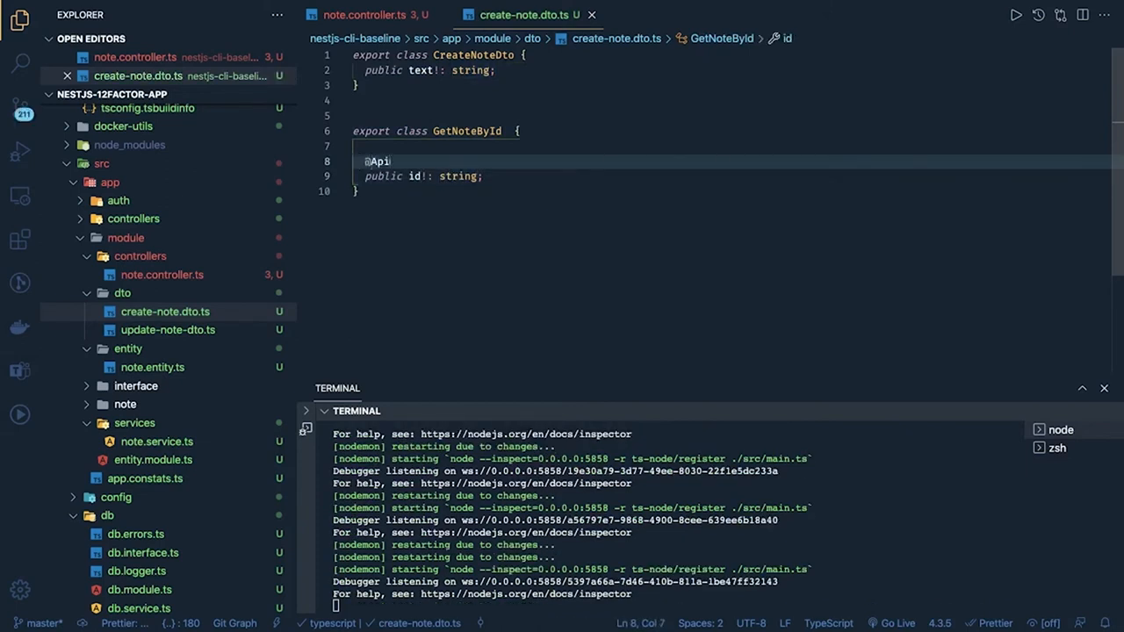
pyautogui.write('p')
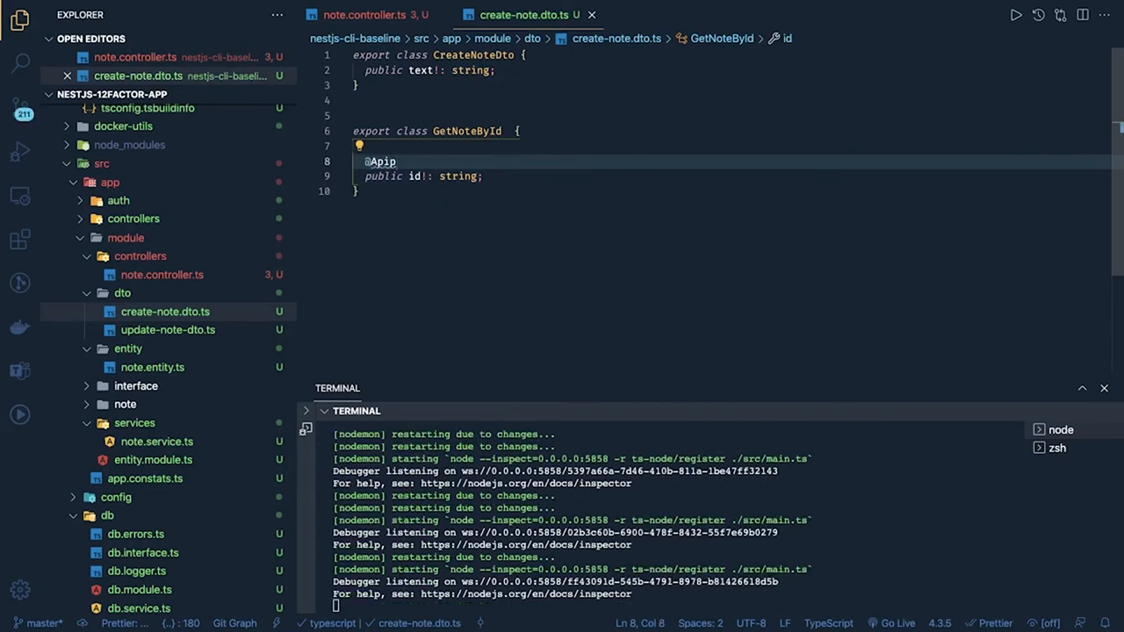
pyautogui.write('r')
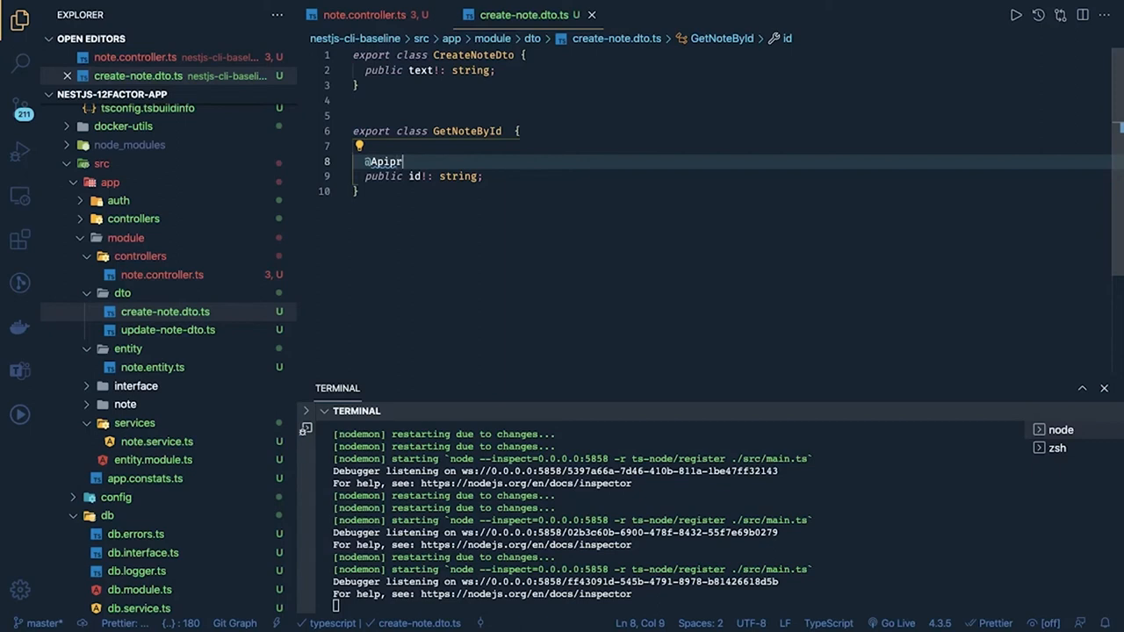
pyautogui.write('o')
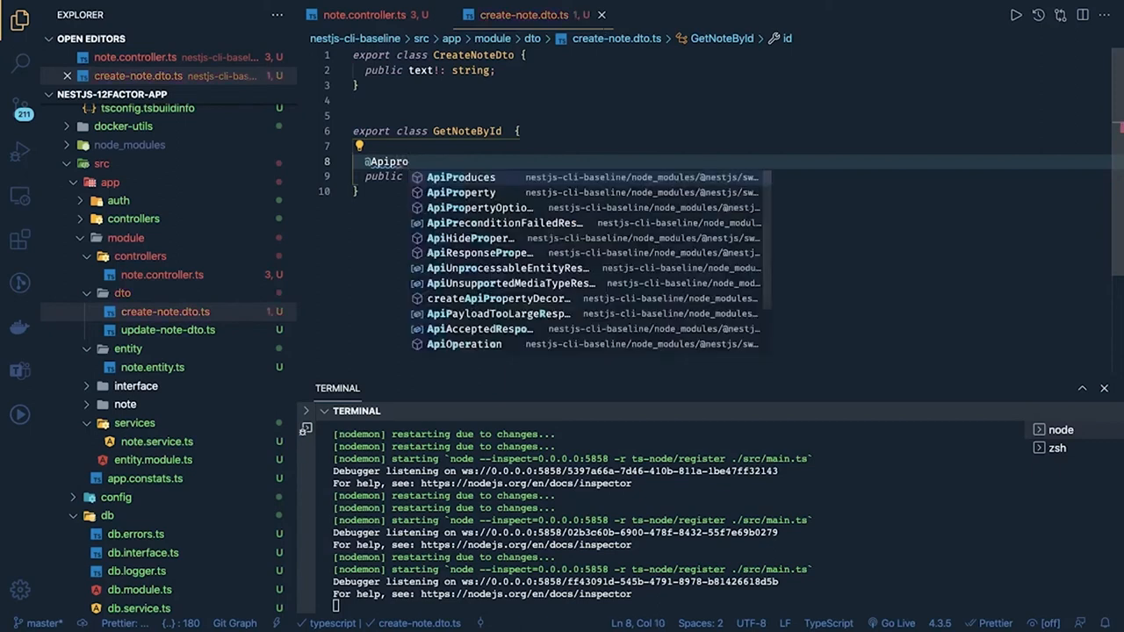
pyautogui.press('Tab')
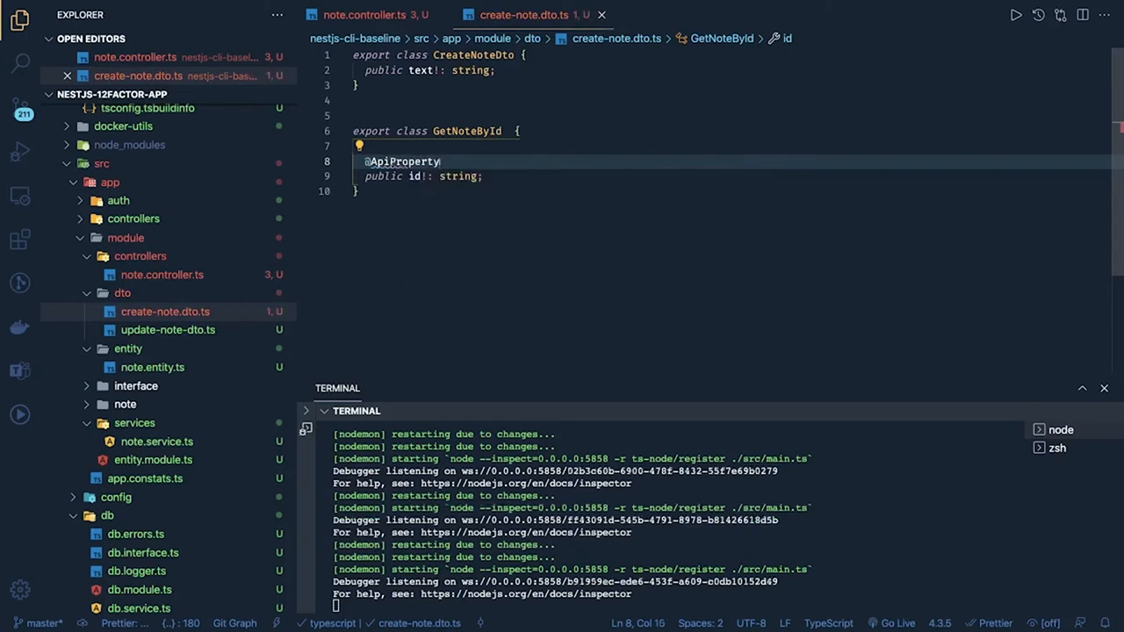
pyautogui.write('()')
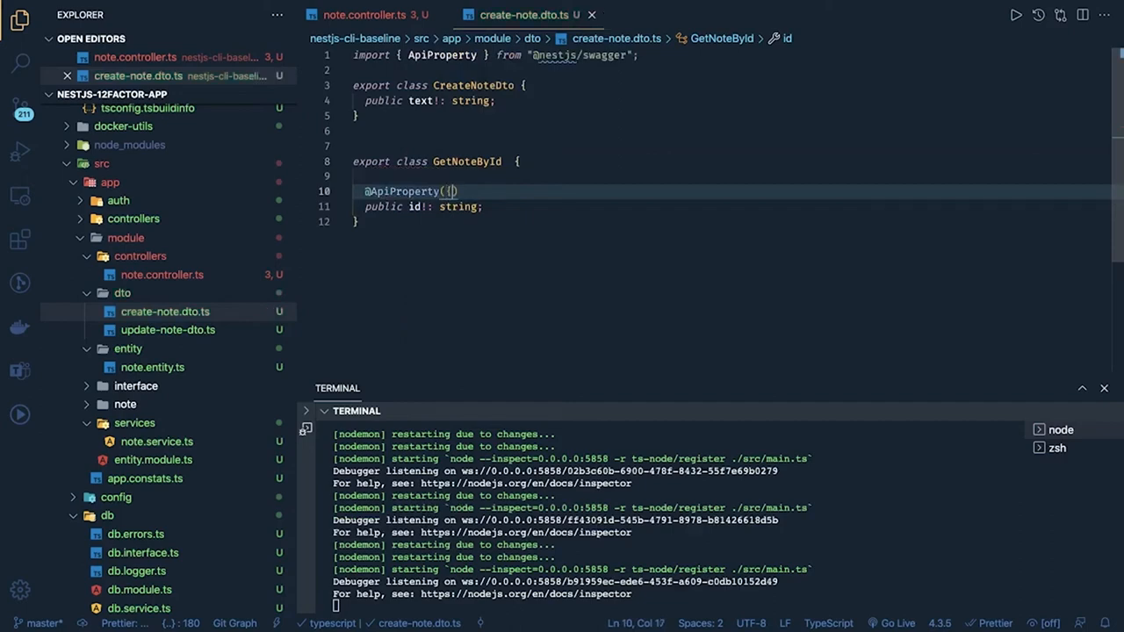
pyautogui.write('des')
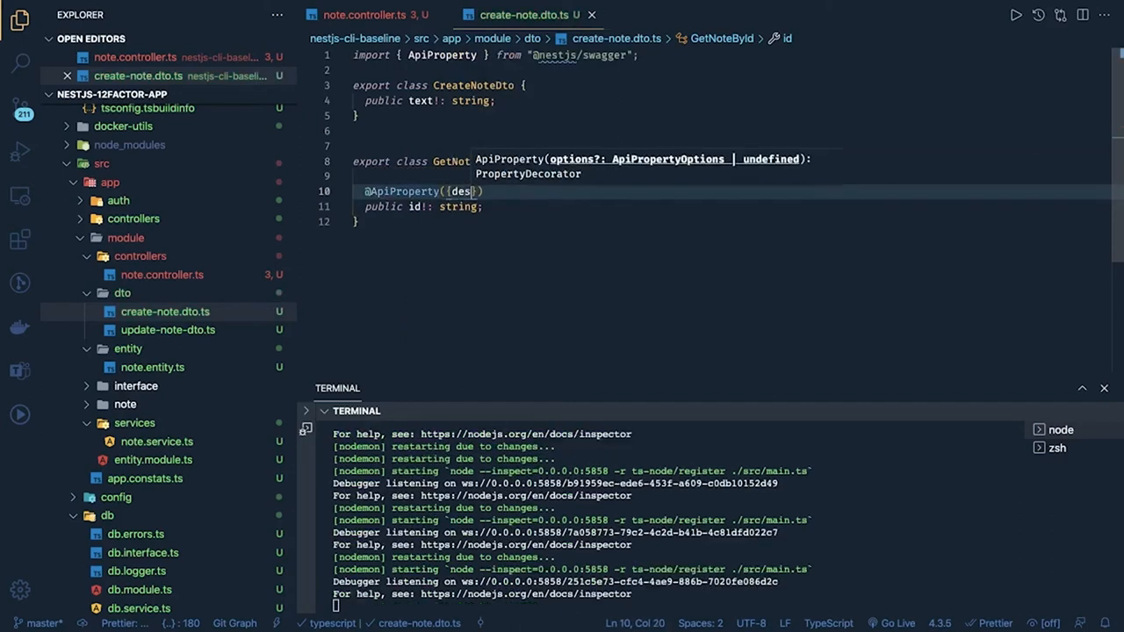
pyautogui.write('cription')
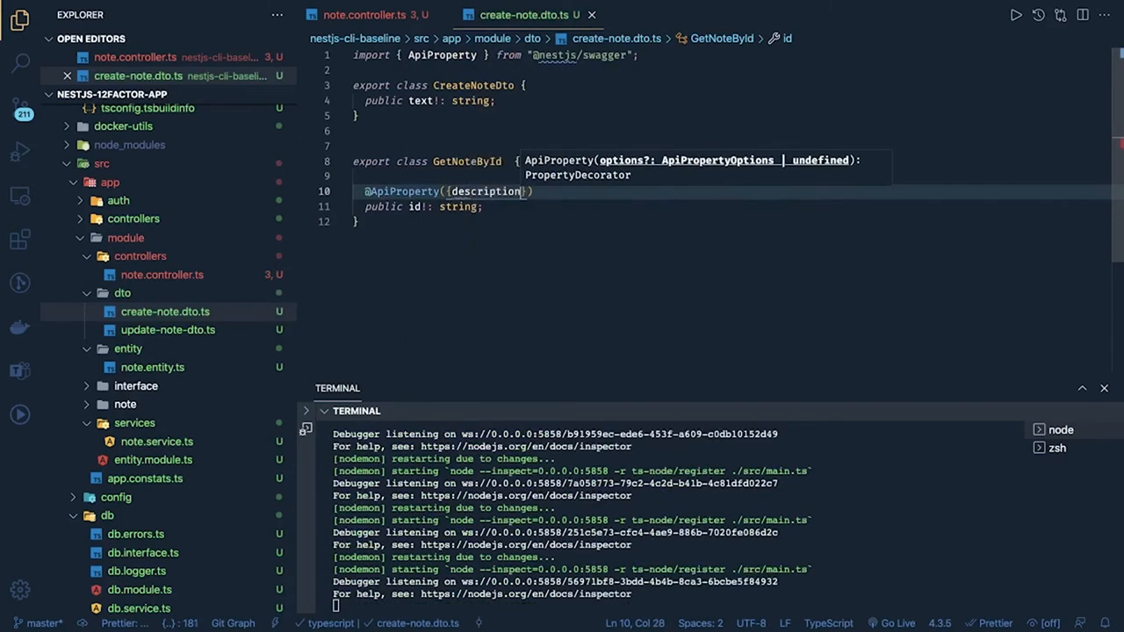
pyautogui.write(':""')
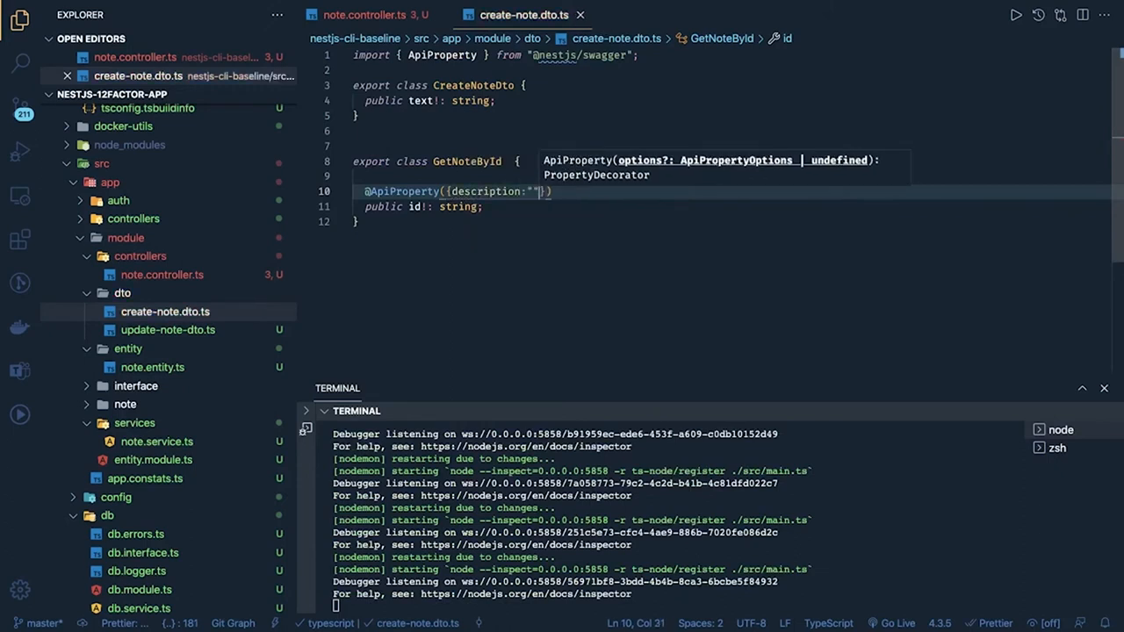
pyautogui.write(', req')
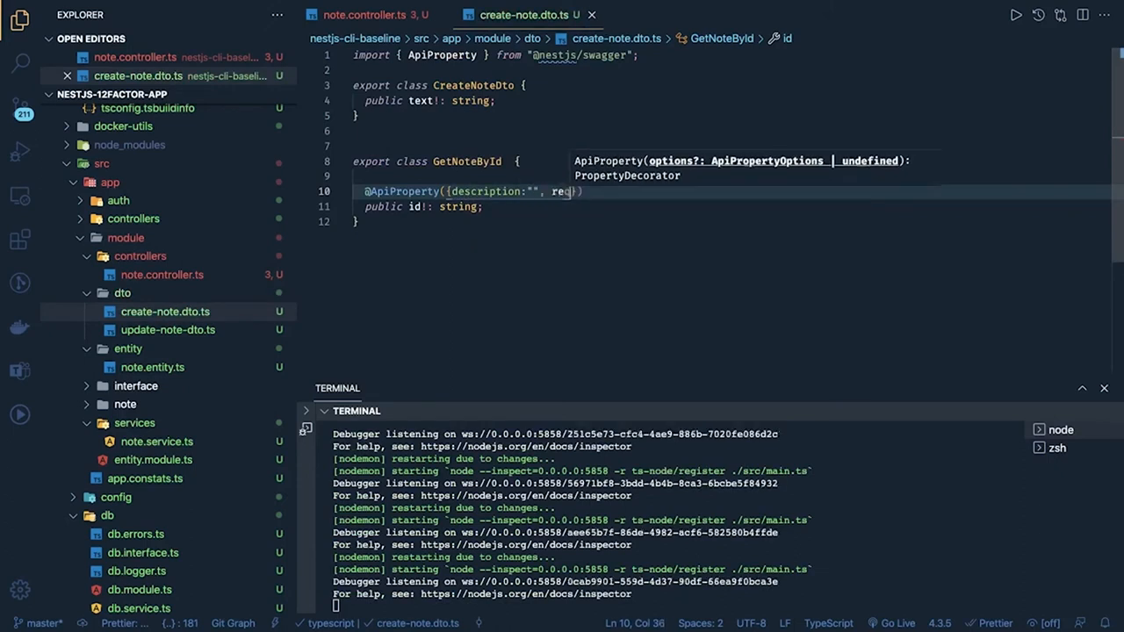
pyautogui.write('q')
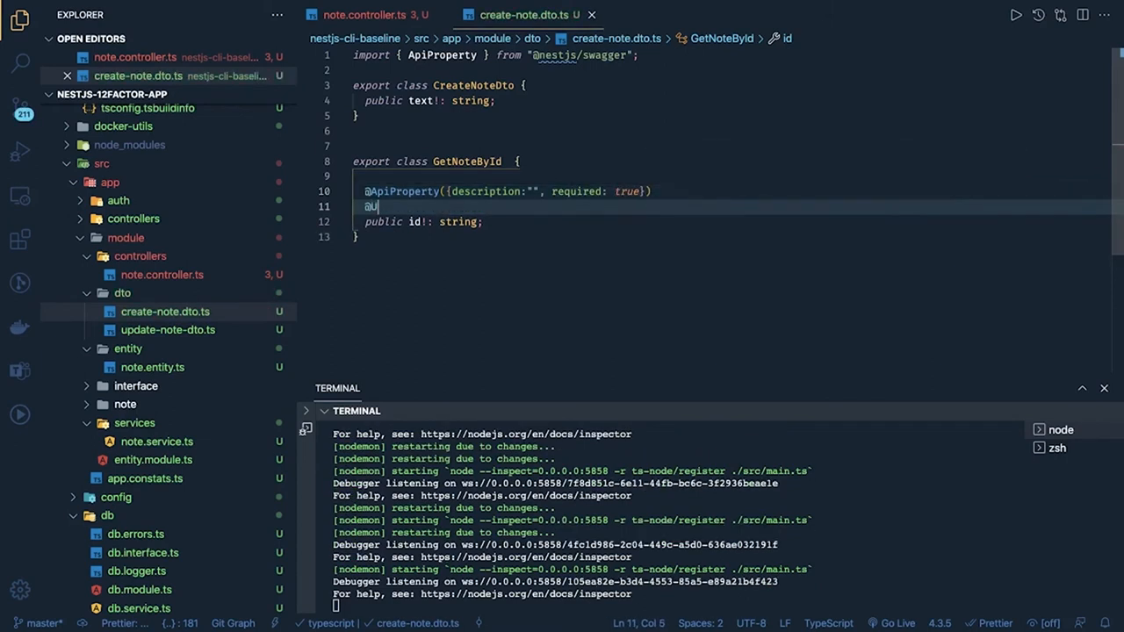
pyautogui.write('Isuui')
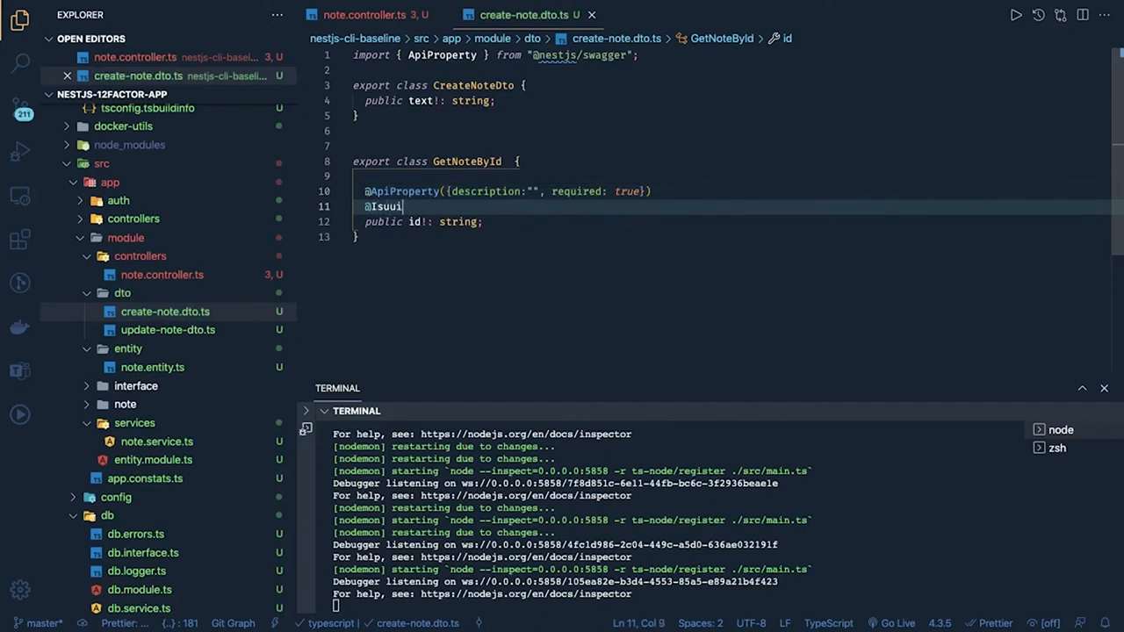
pyautogui.write('d')
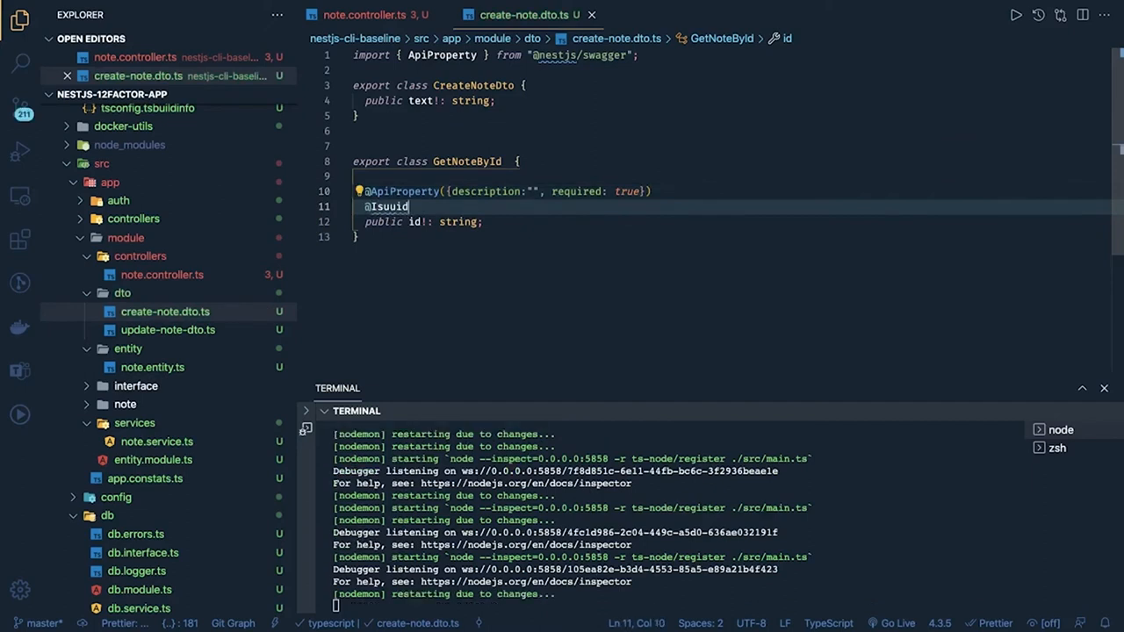
pyautogui.write('()')
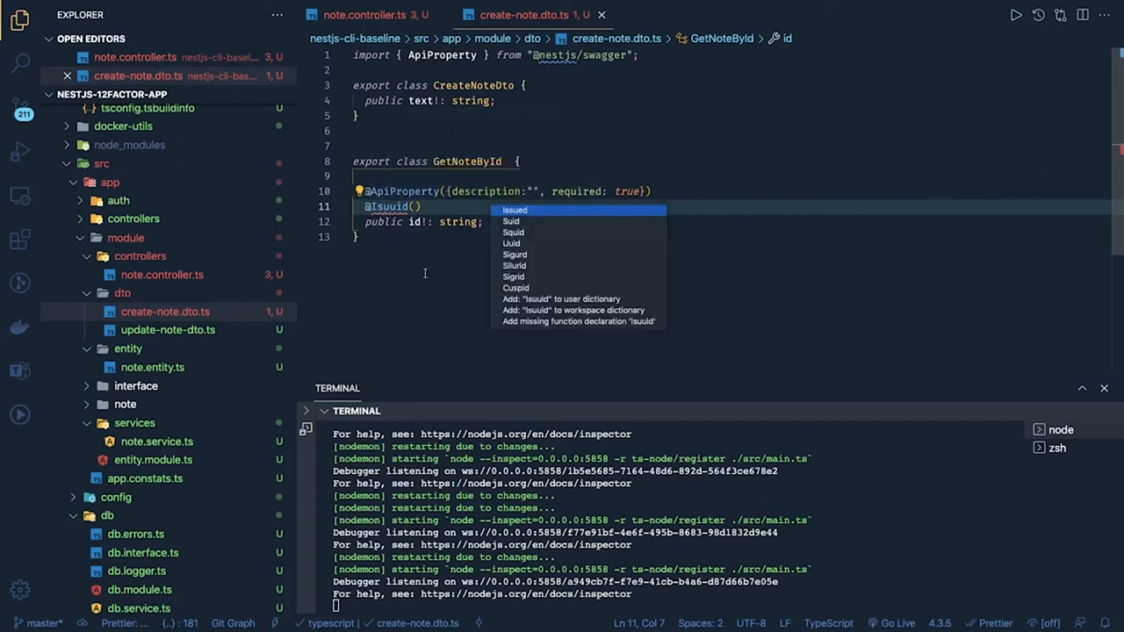
# Run npm install --save class-validator class-transformer in the zsh terminal.
pyautogui.press('Escape')
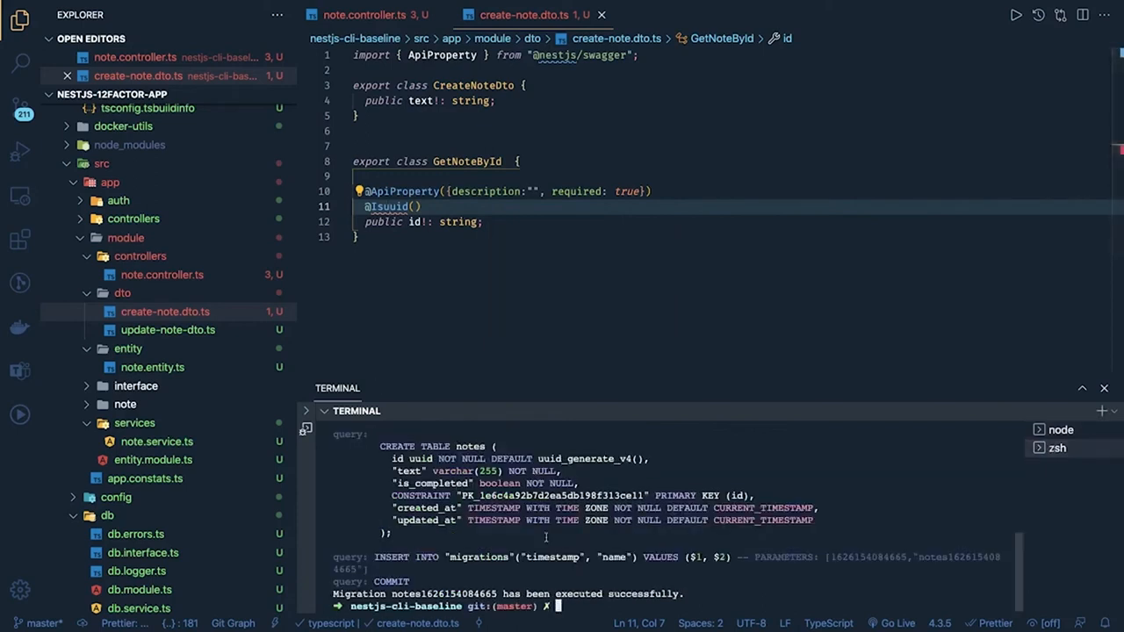
pyautogui.write('npm install --save class-validator')
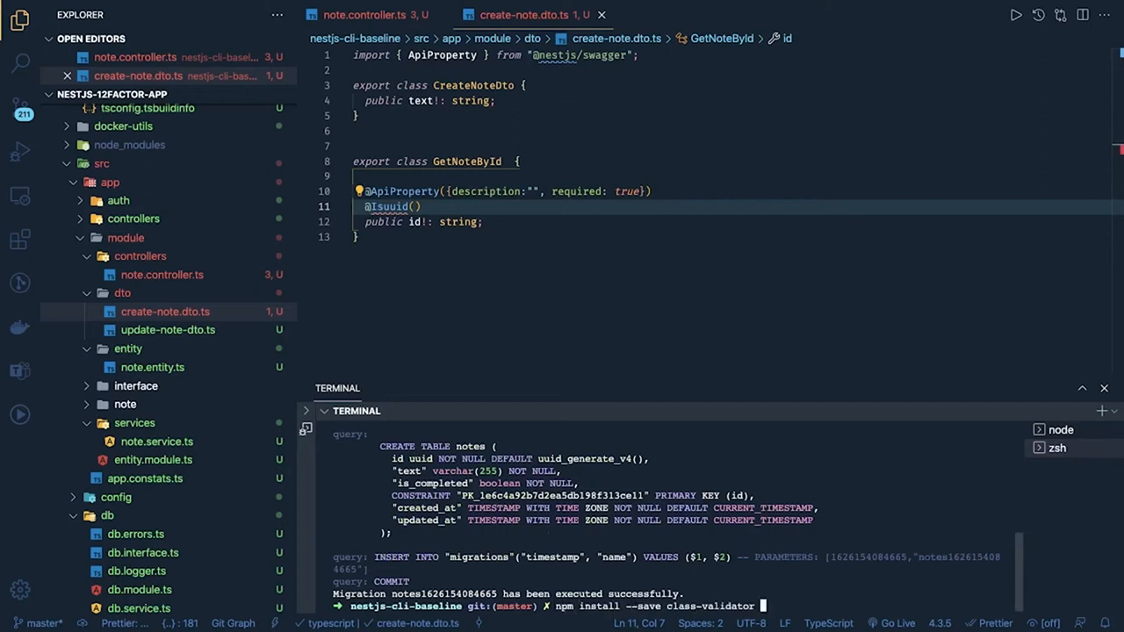
pyautogui.write('class-transformer')
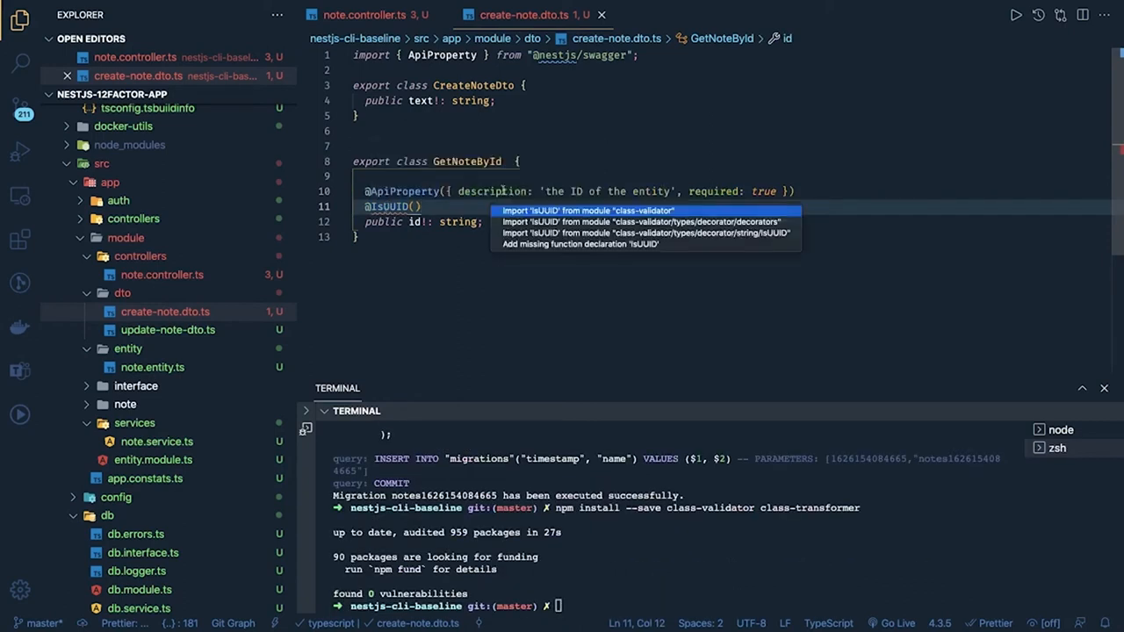
# Accept the quick fix importing IsUUID from class-validator, then grab the GetNoteById class name.
pyautogui.click(585, 210)
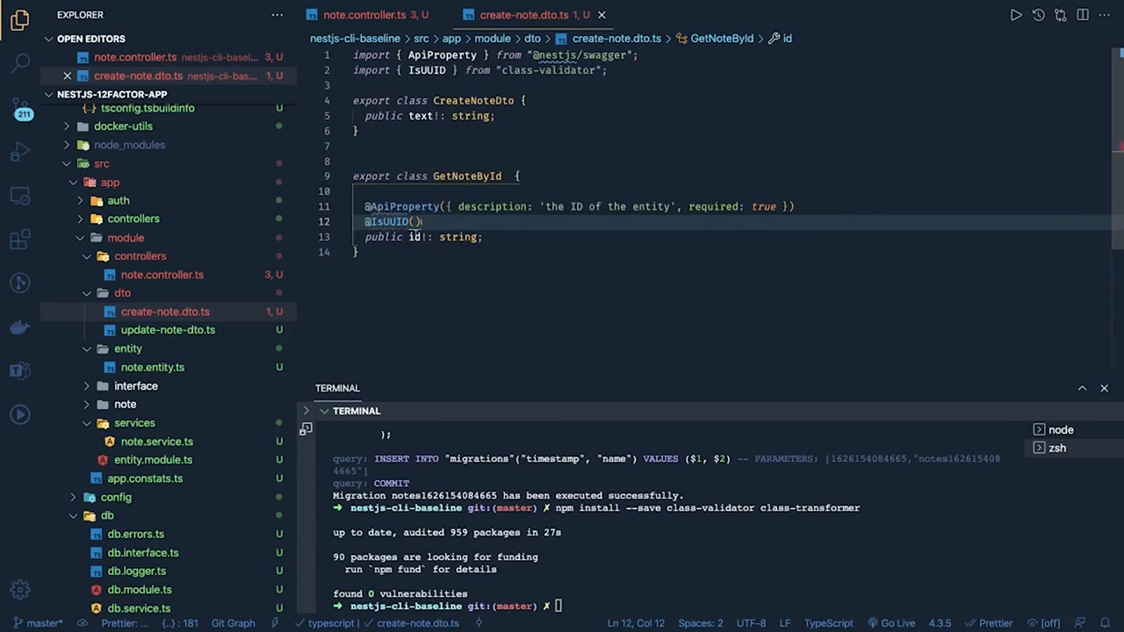
pyautogui.doubleClick(466, 175)
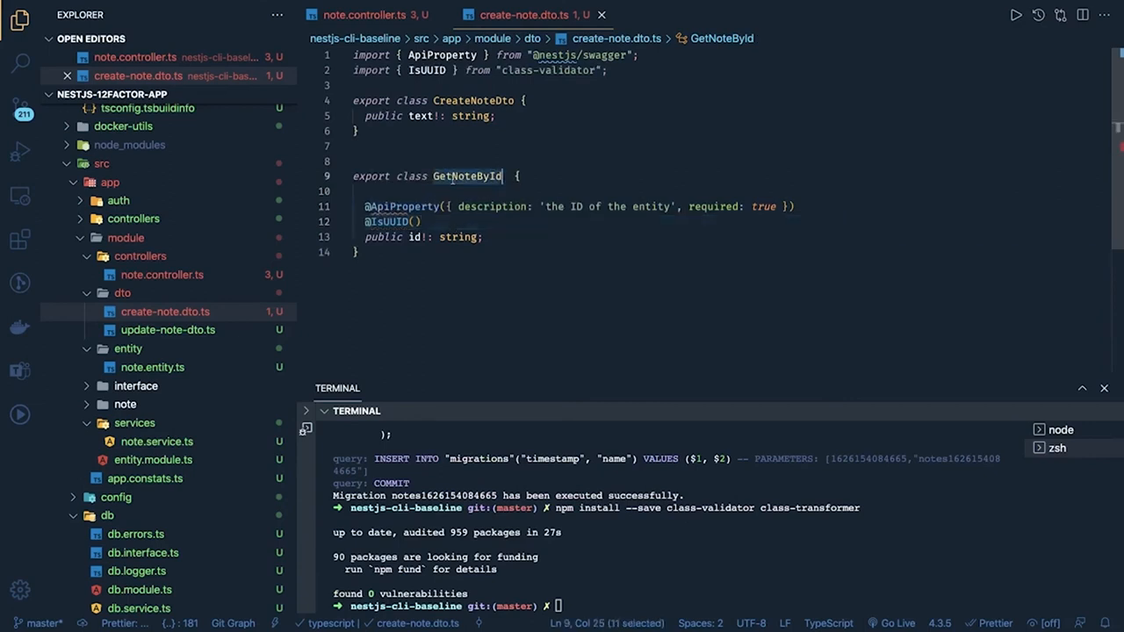
pyautogui.press('ctrl+s')
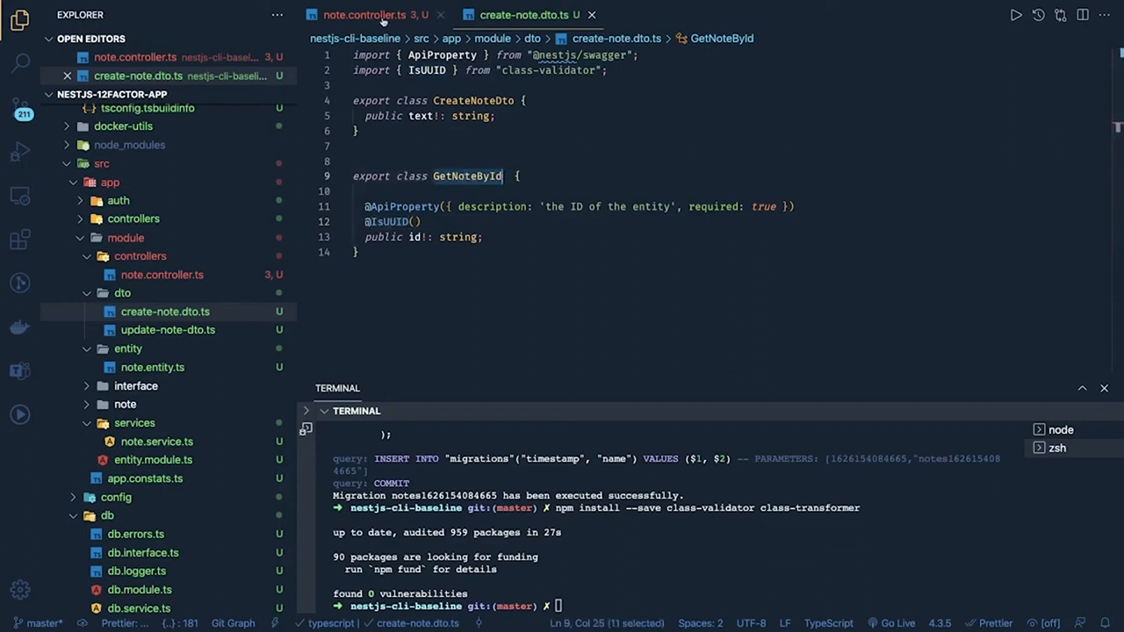
# In note.controller.ts, replace noteId in getNoteById's where clause with id: dto.id.
pyautogui.click(364, 15)
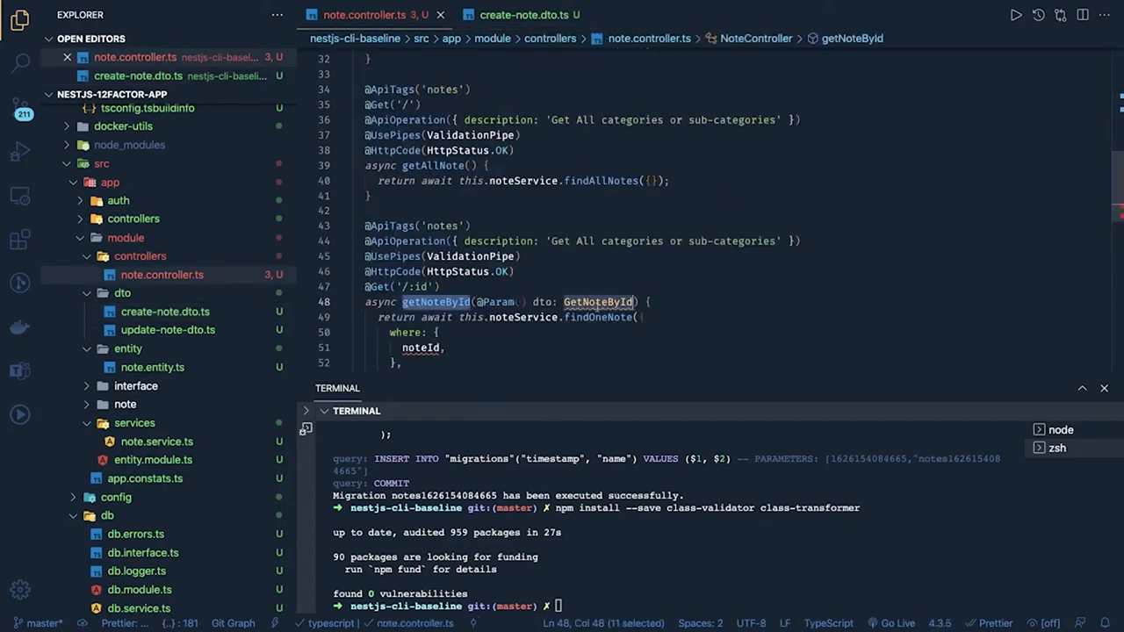
pyautogui.moveTo(598, 301)
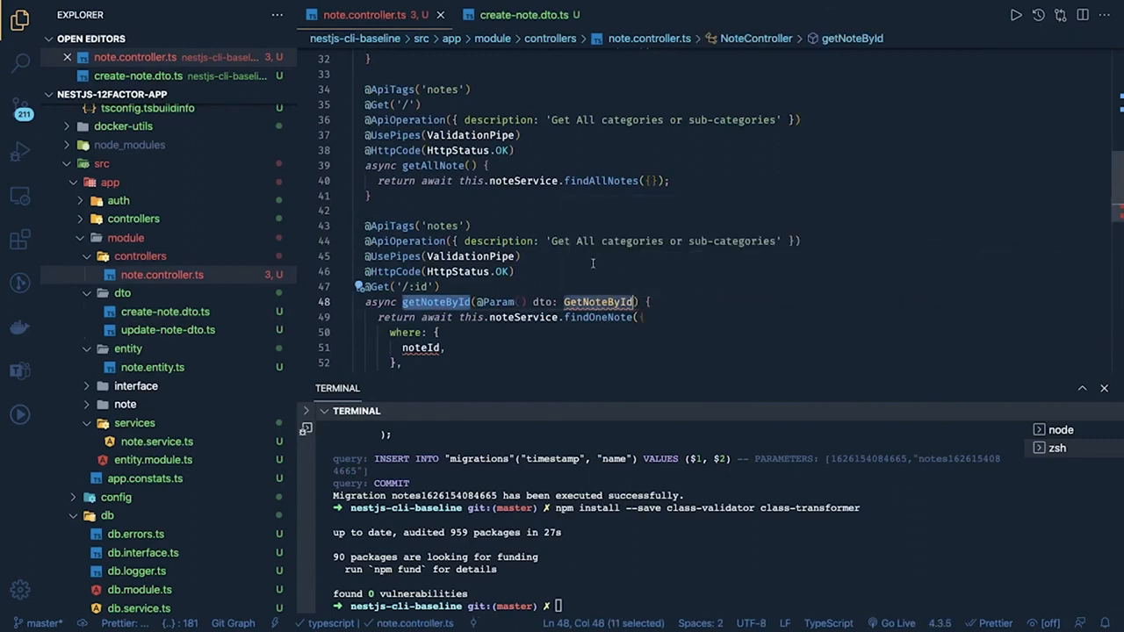
pyautogui.click(516, 270)
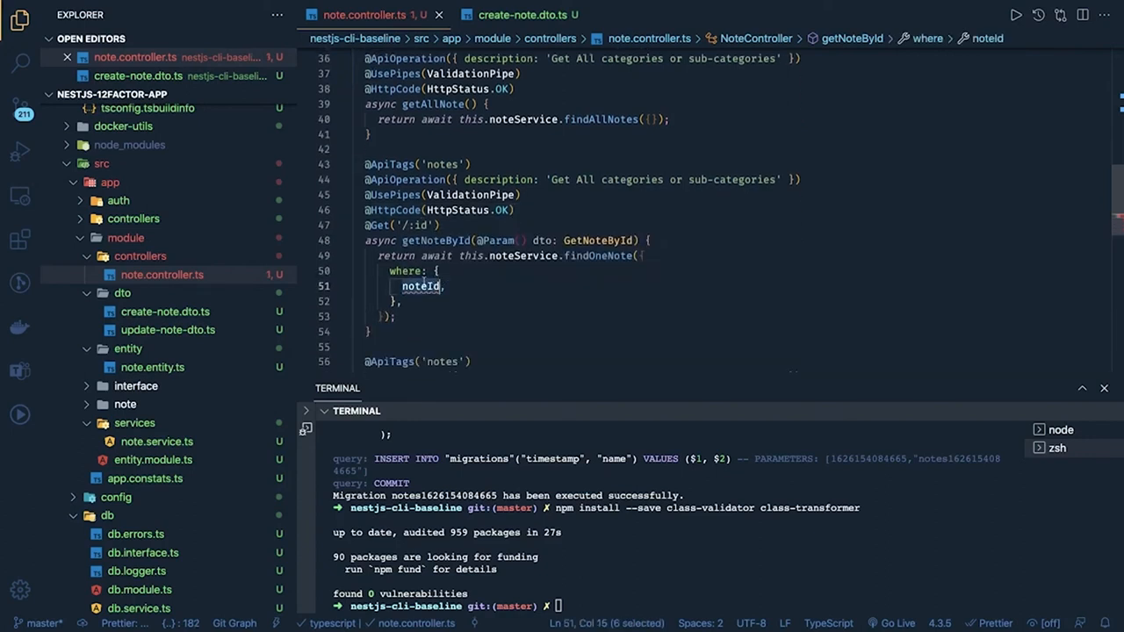
pyautogui.write('id: ,')
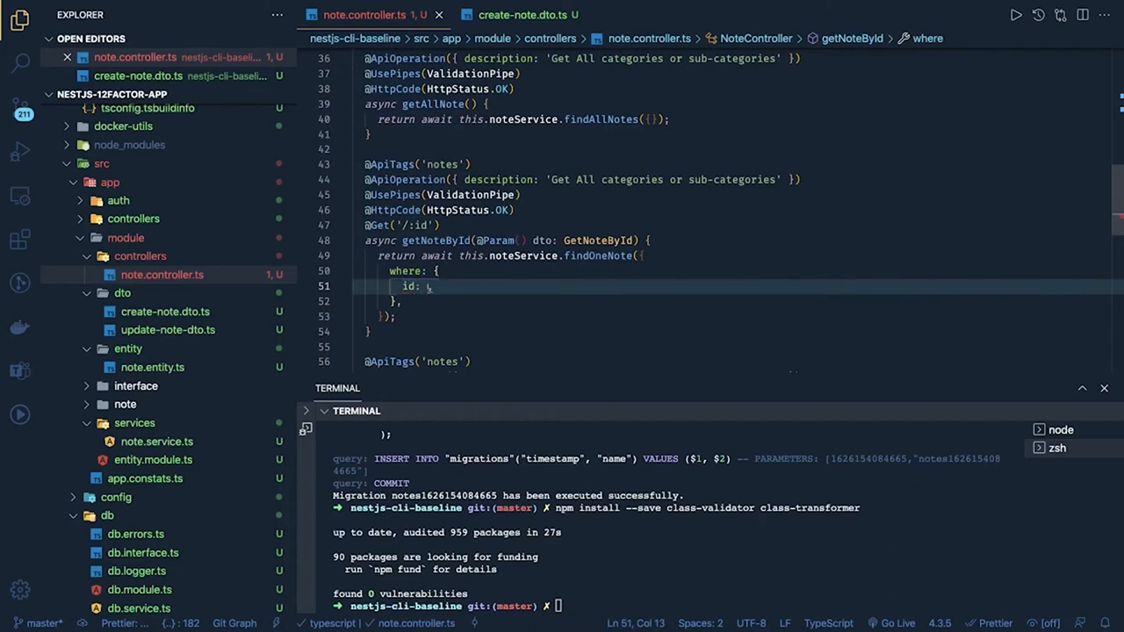
pyautogui.write('dto.')
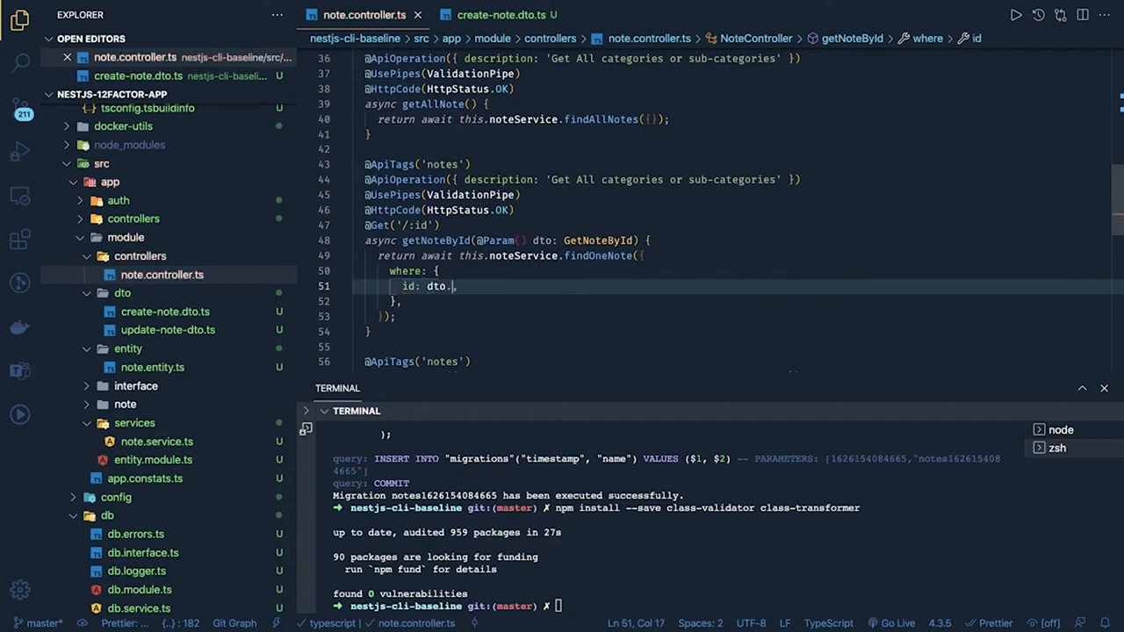
pyautogui.write('id')
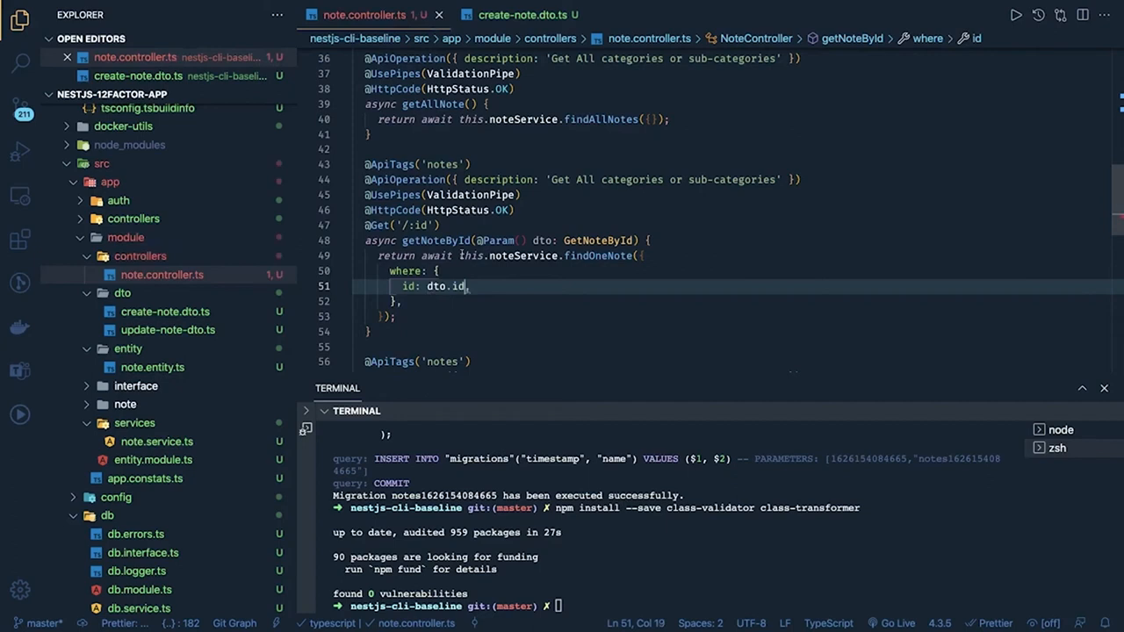
pyautogui.write(',')
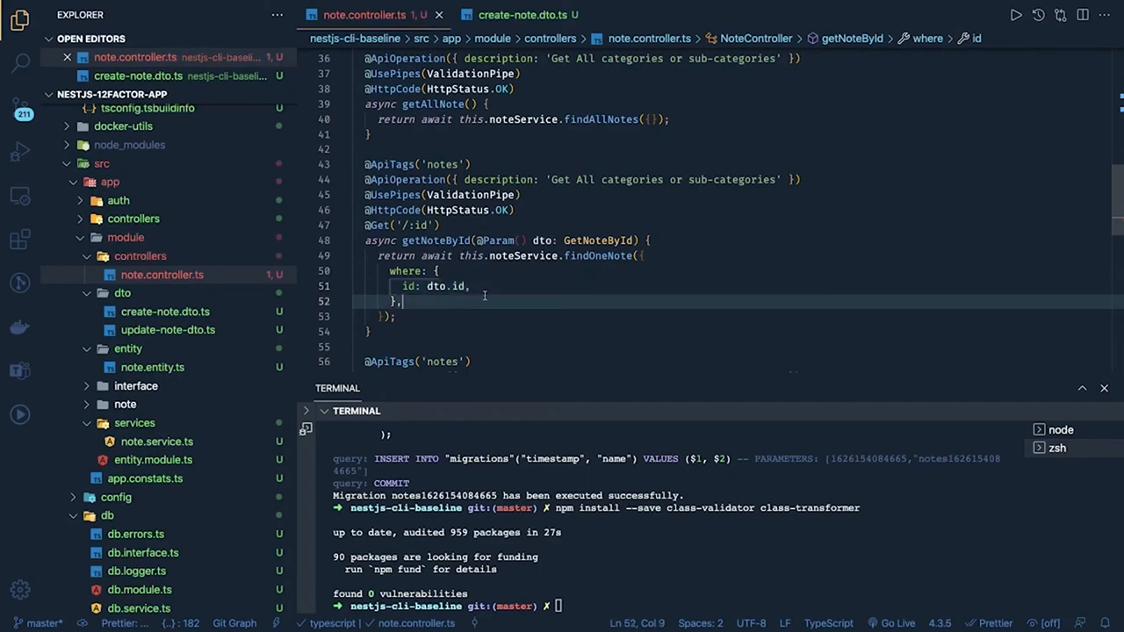
pyautogui.scroll(-3)
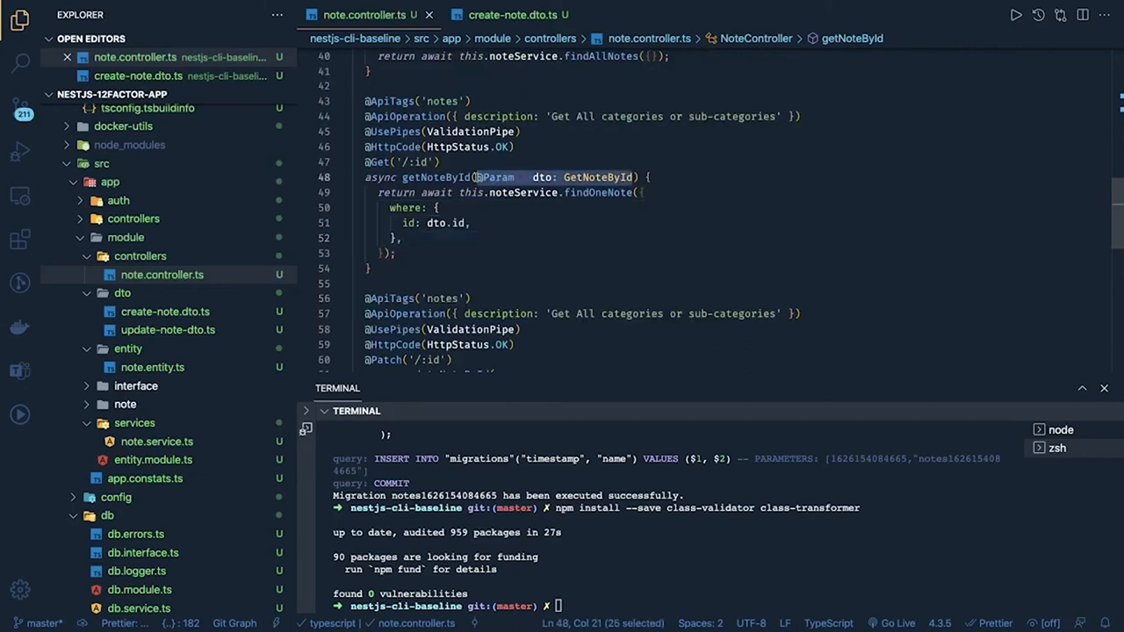
pyautogui.scroll(-3)
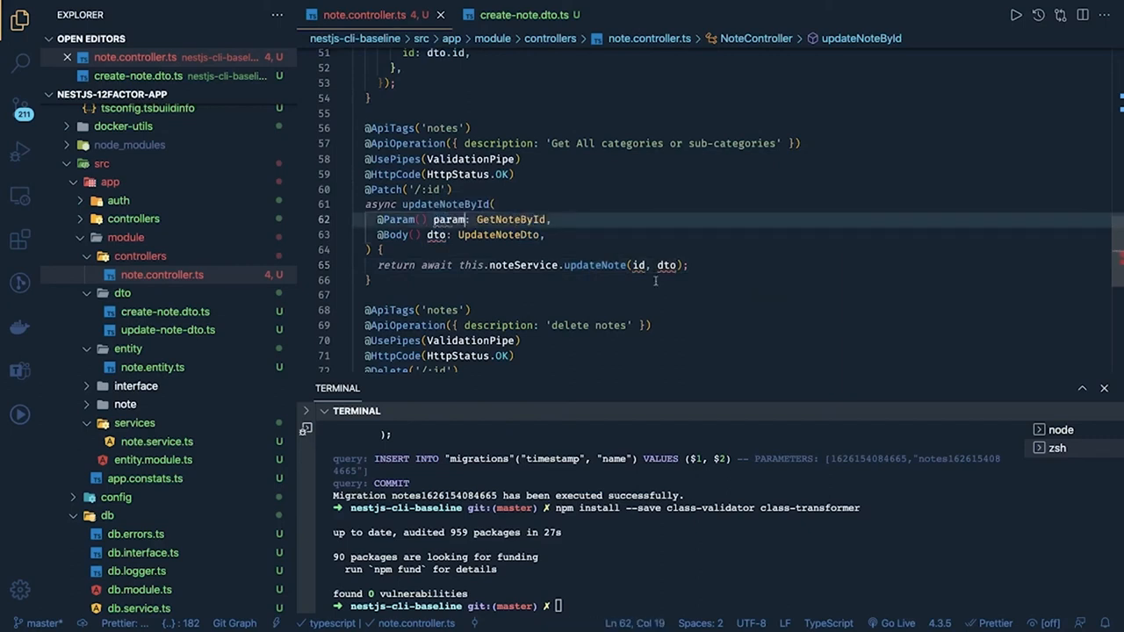
pyautogui.write('U')
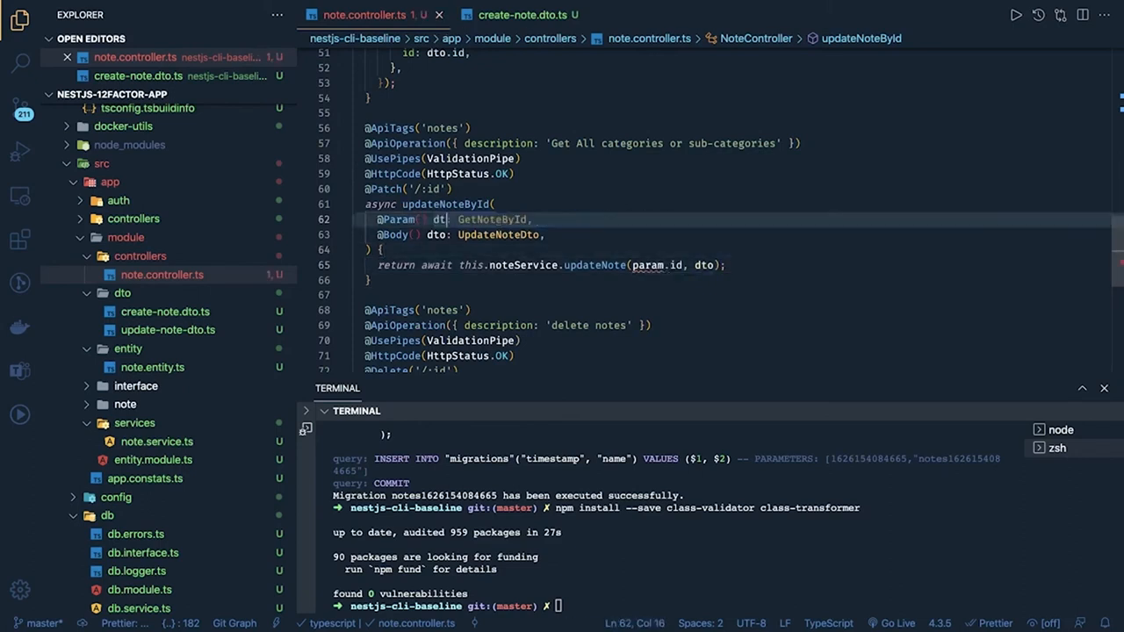
pyautogui.press('Backspace')
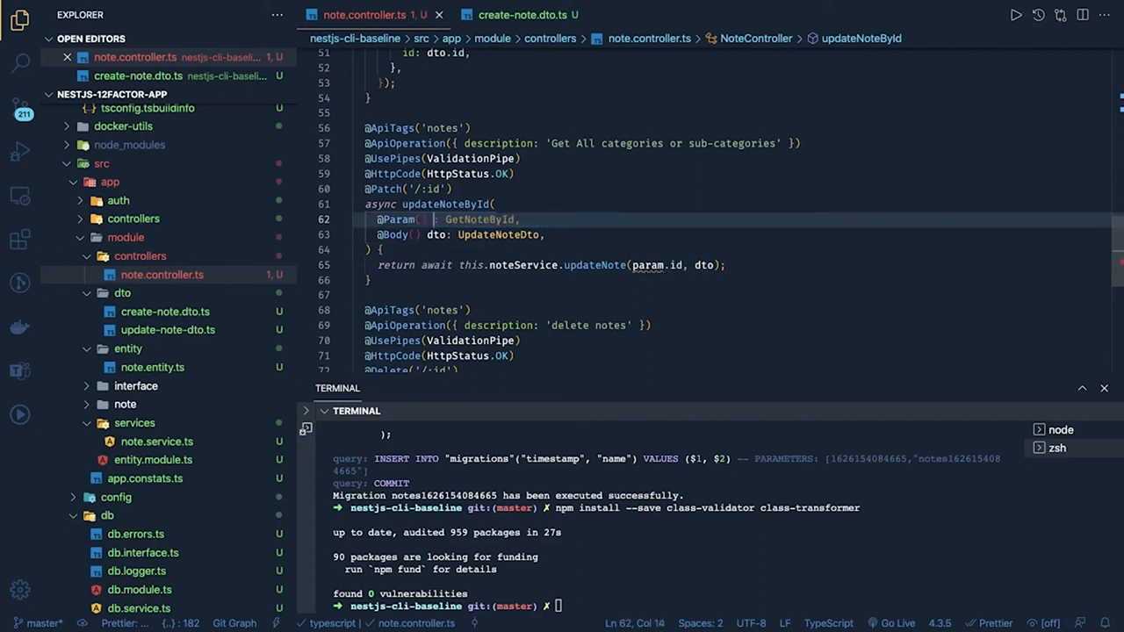
pyautogui.write('param')
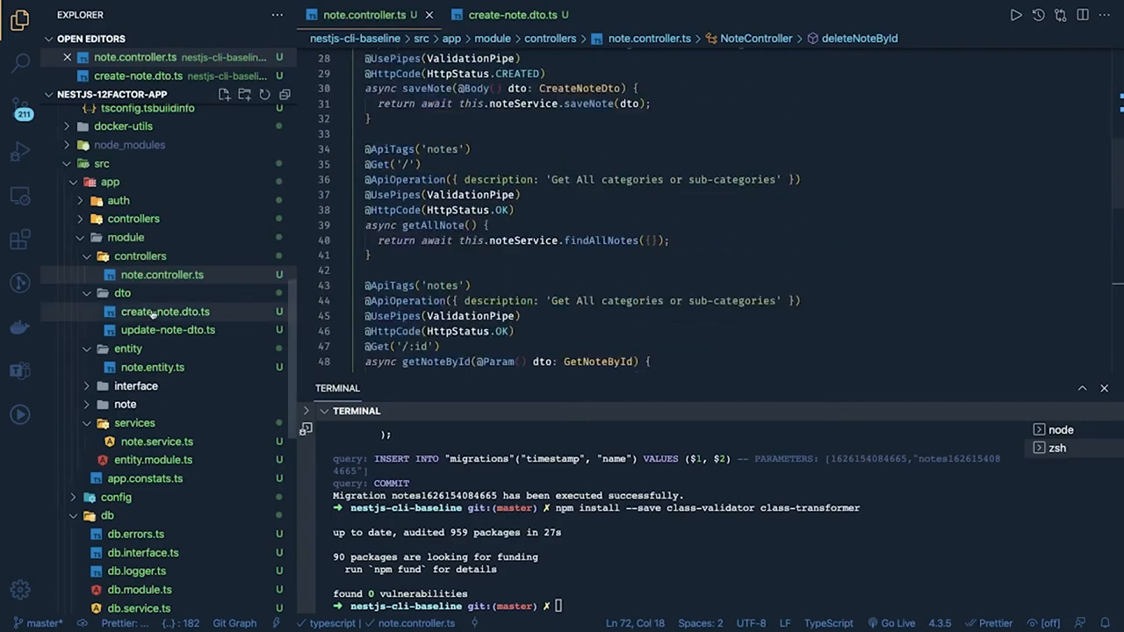
pyautogui.click(512, 15)
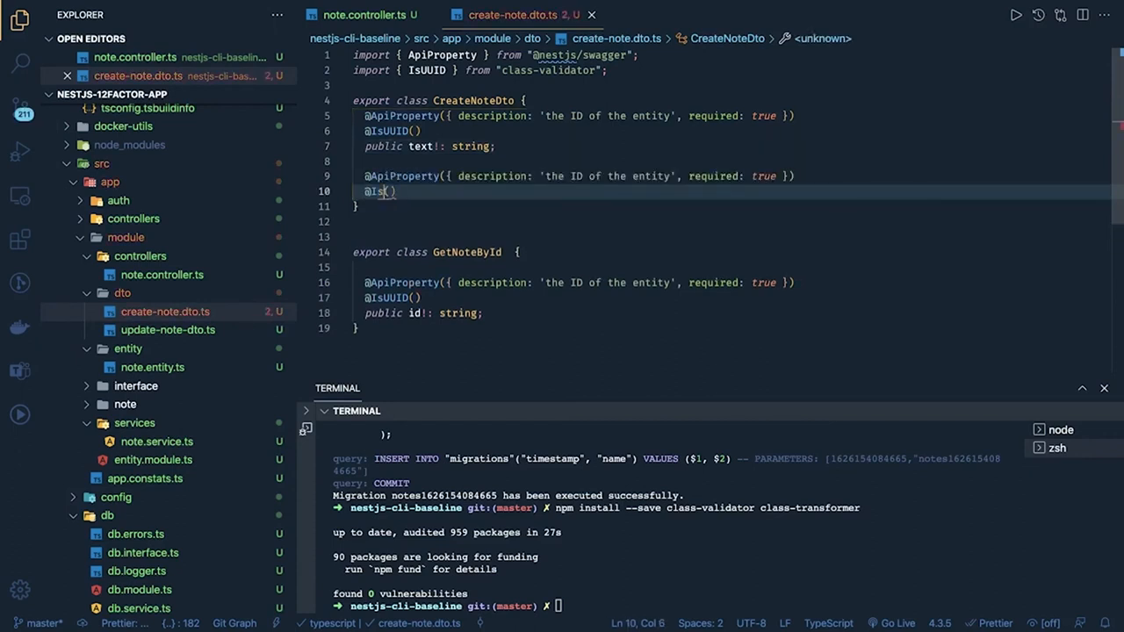
pyautogui.write('Boolean')
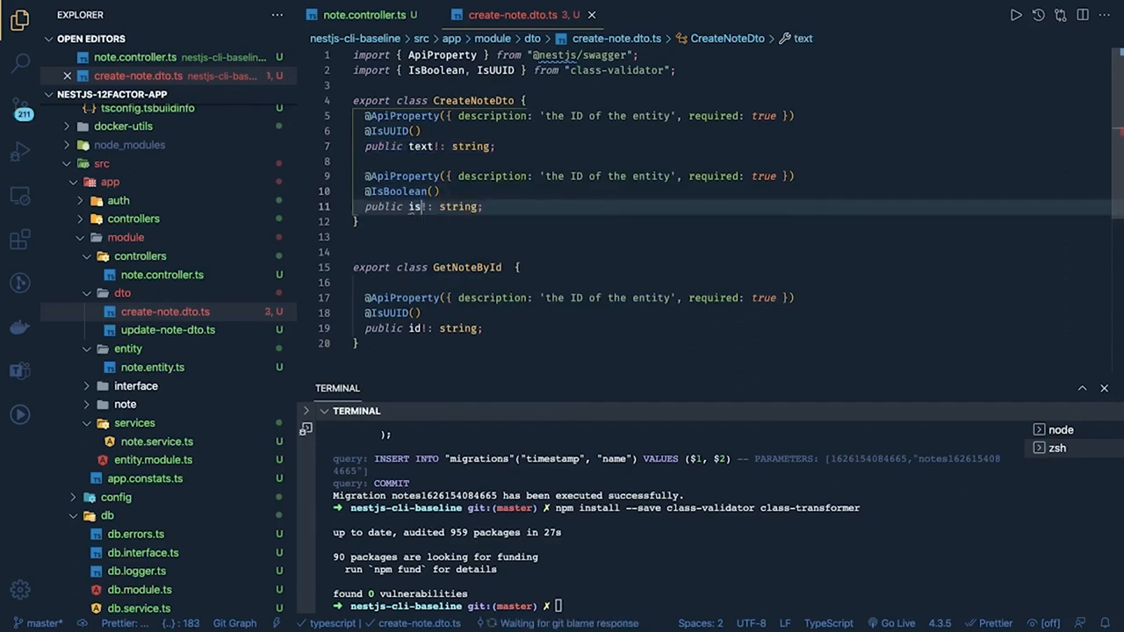
pyautogui.write('_completed')
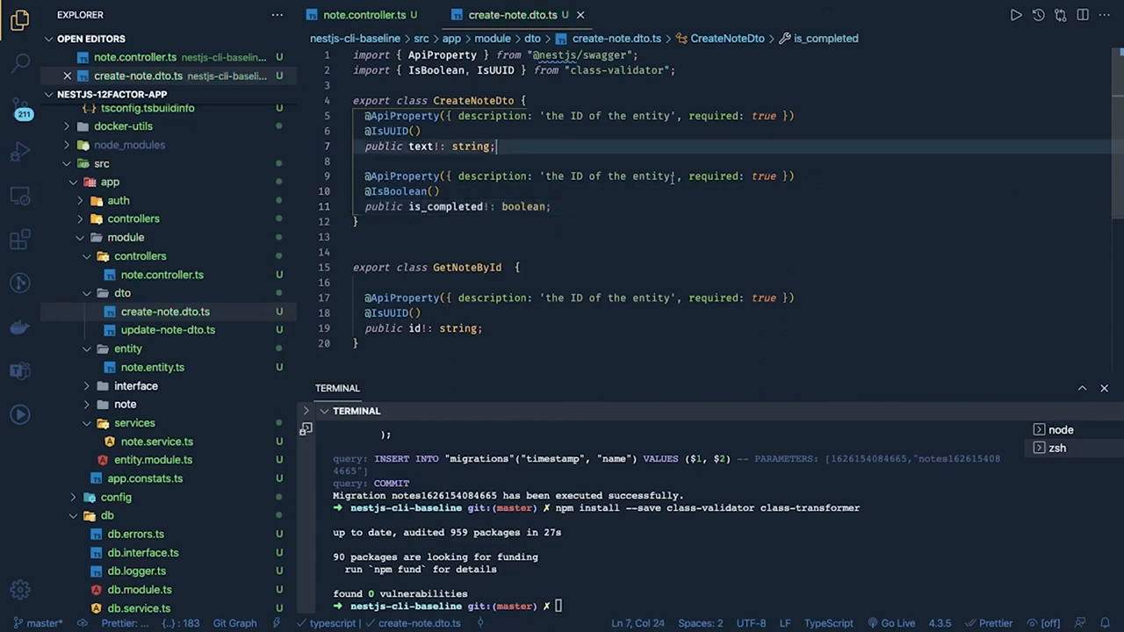
pyautogui.click(421, 146)
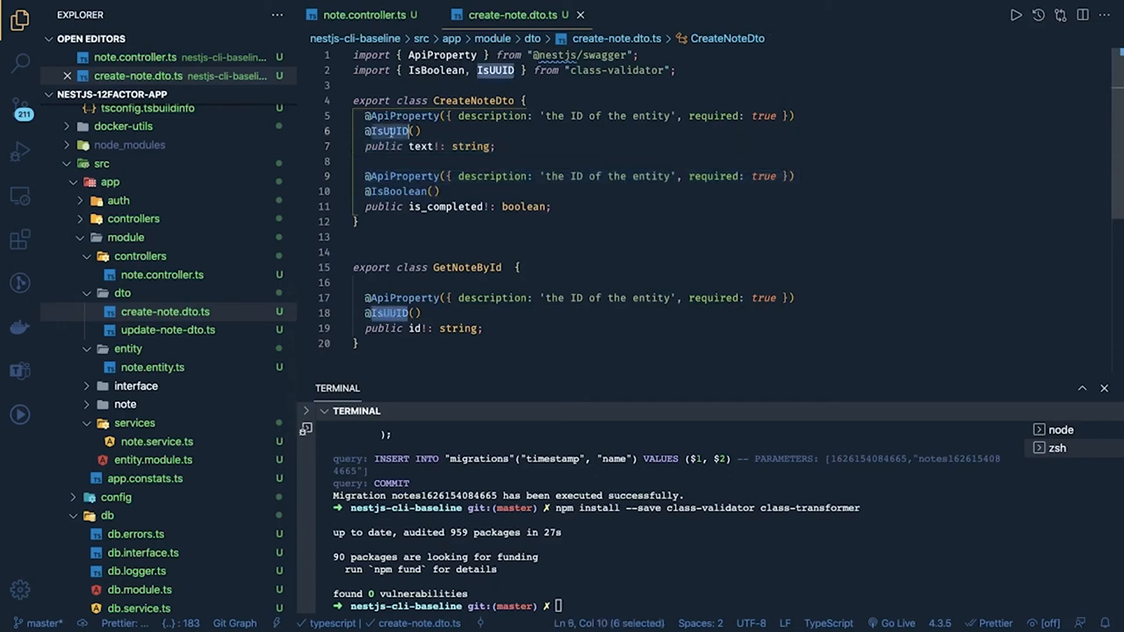
pyautogui.write('IsString')
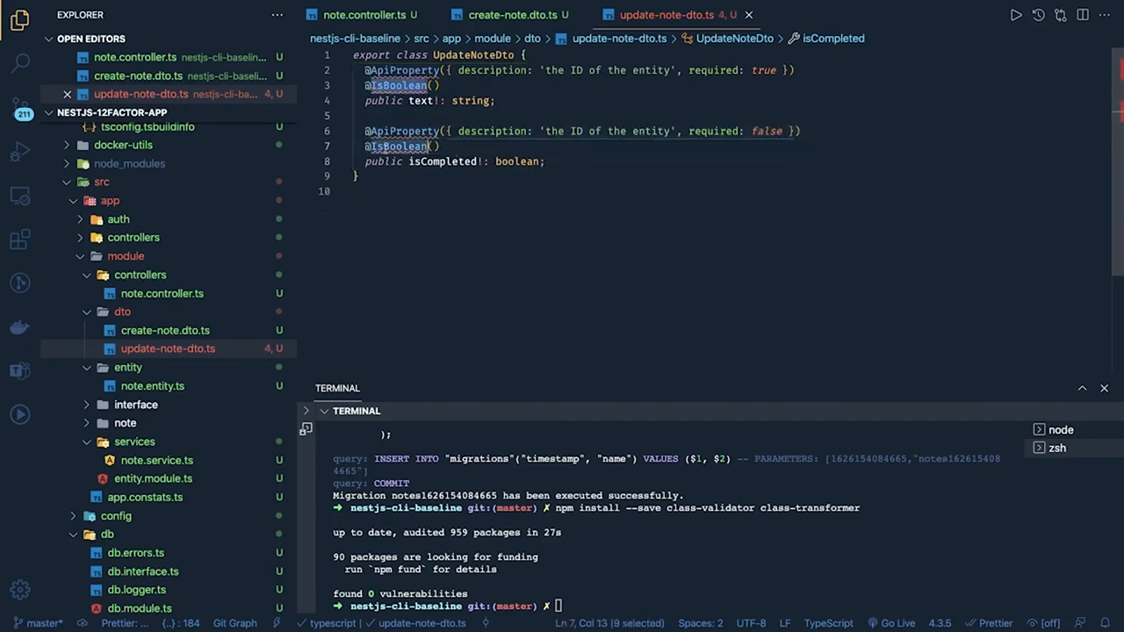
pyautogui.click(444, 146)
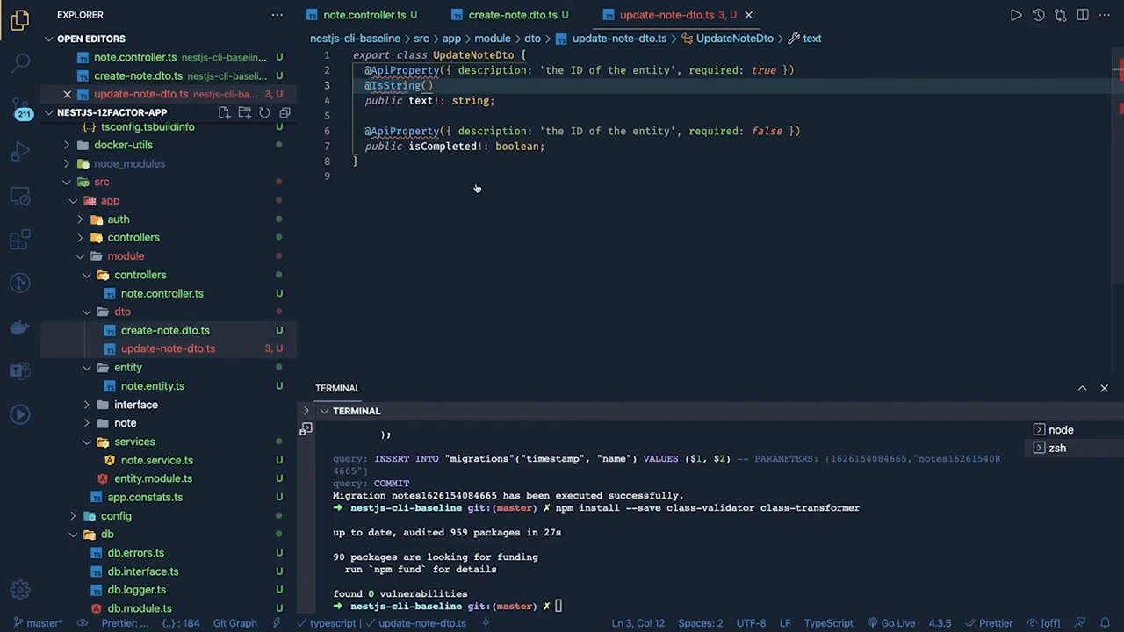
pyautogui.click(511, 14)
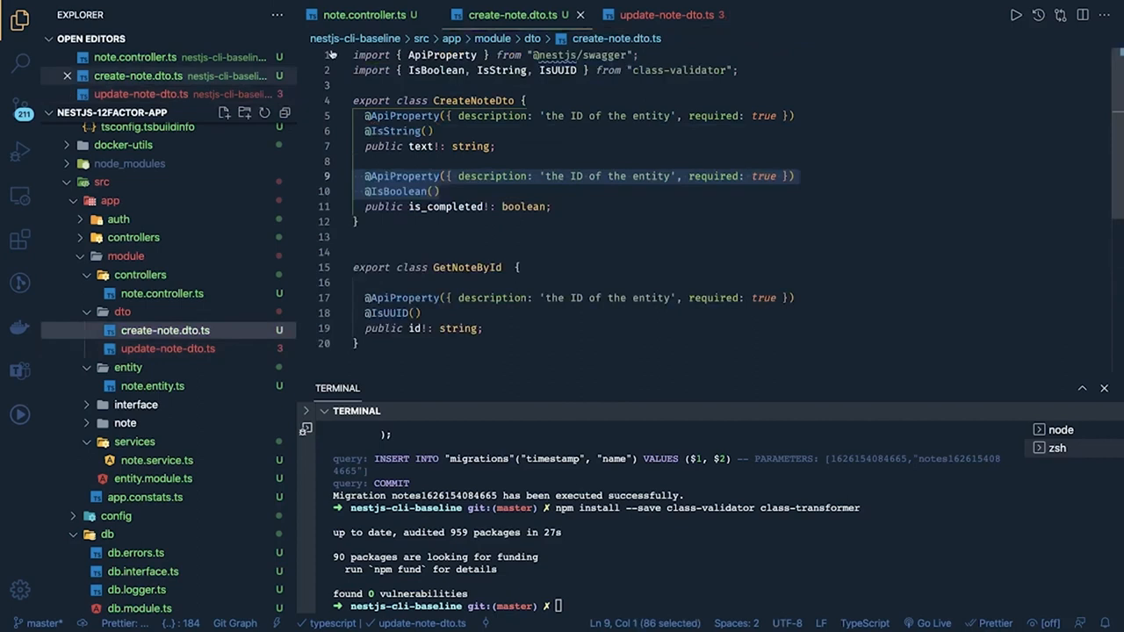
pyautogui.click(667, 15)
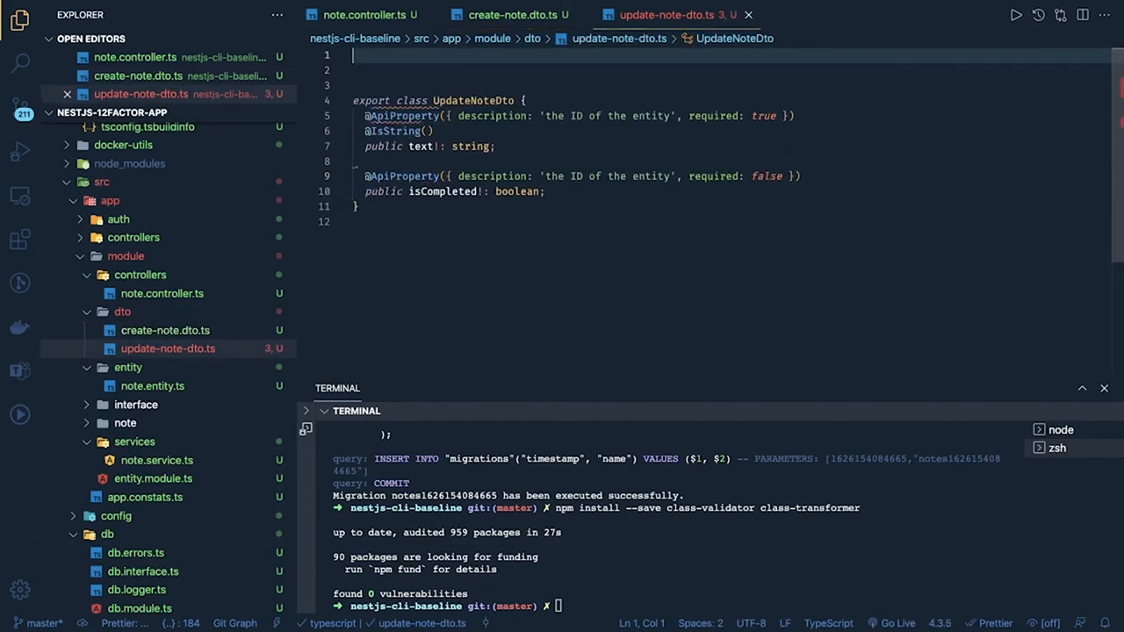